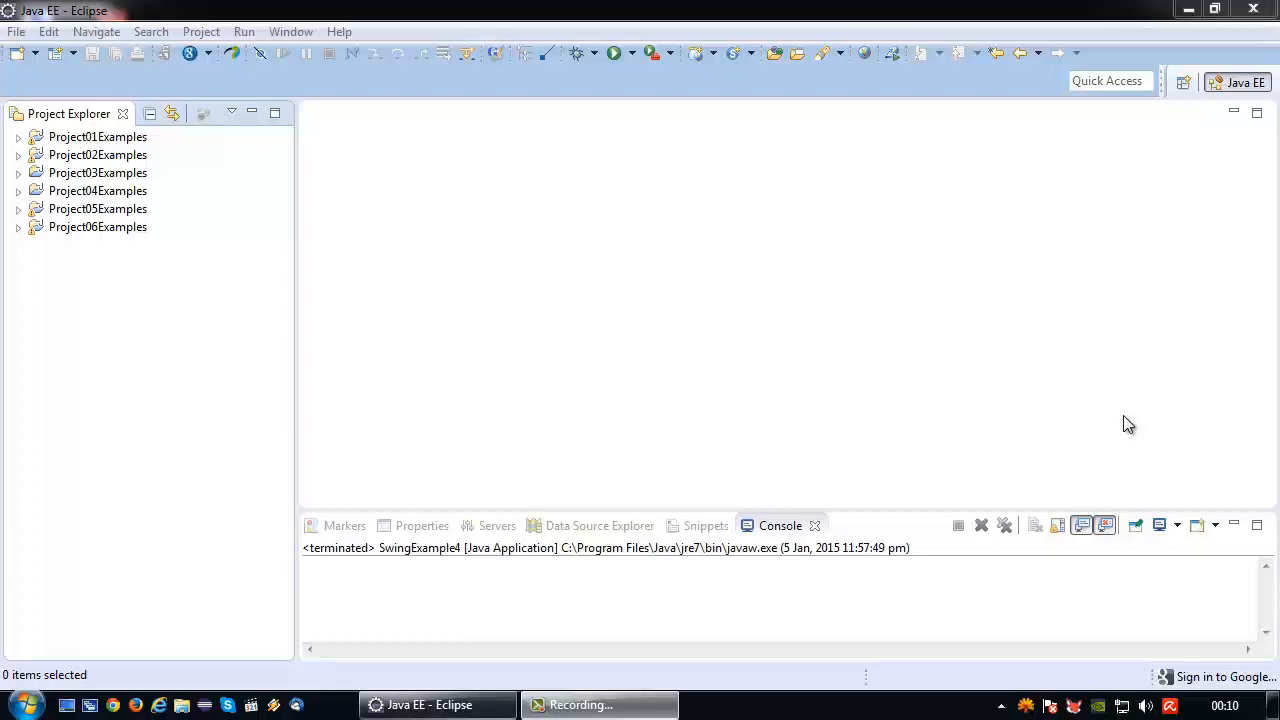
mouse_move(284, 290)
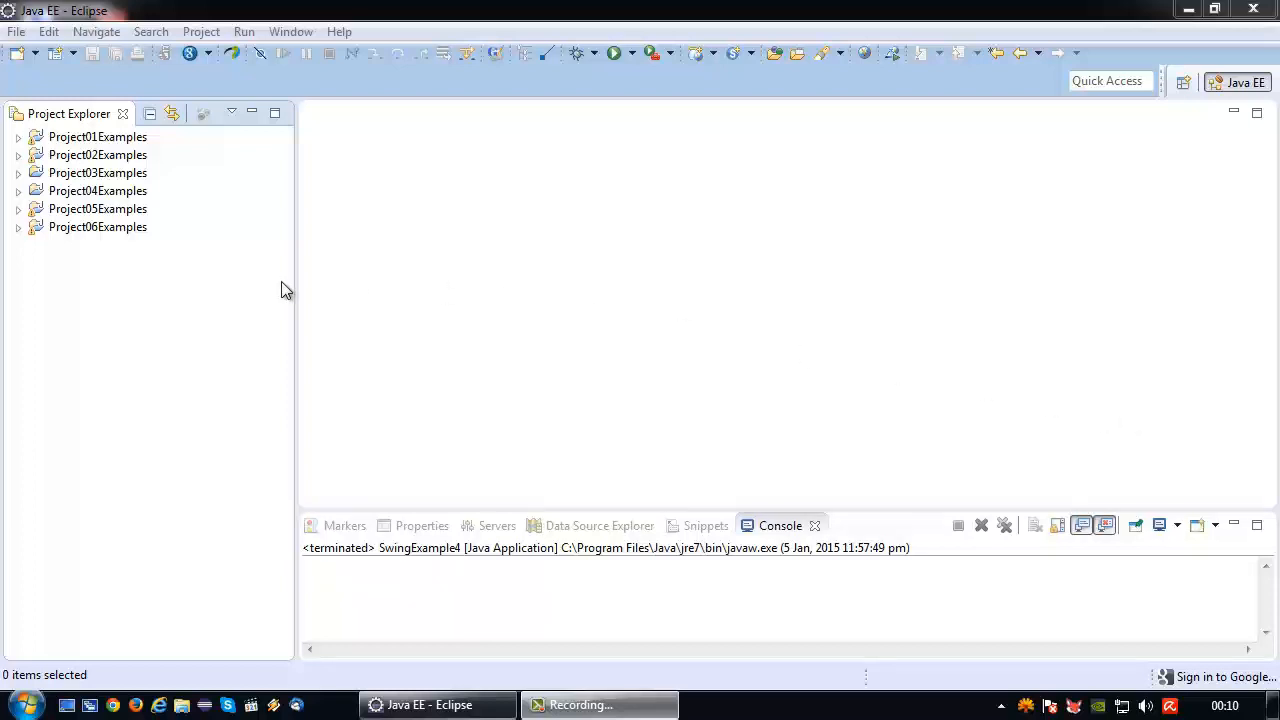
Step: Open SwingExample42.java from Project06Examples and run it to show the four-button Swing window
left_click(18, 228)
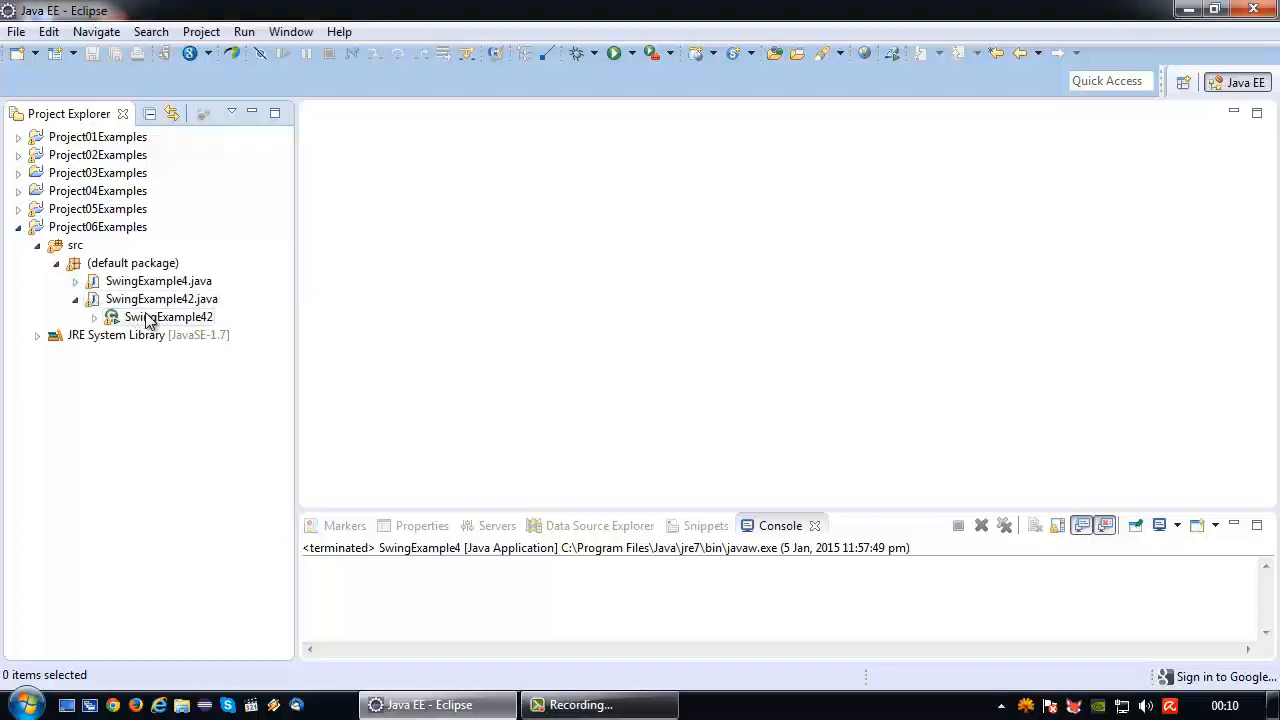
left_click(94, 300)
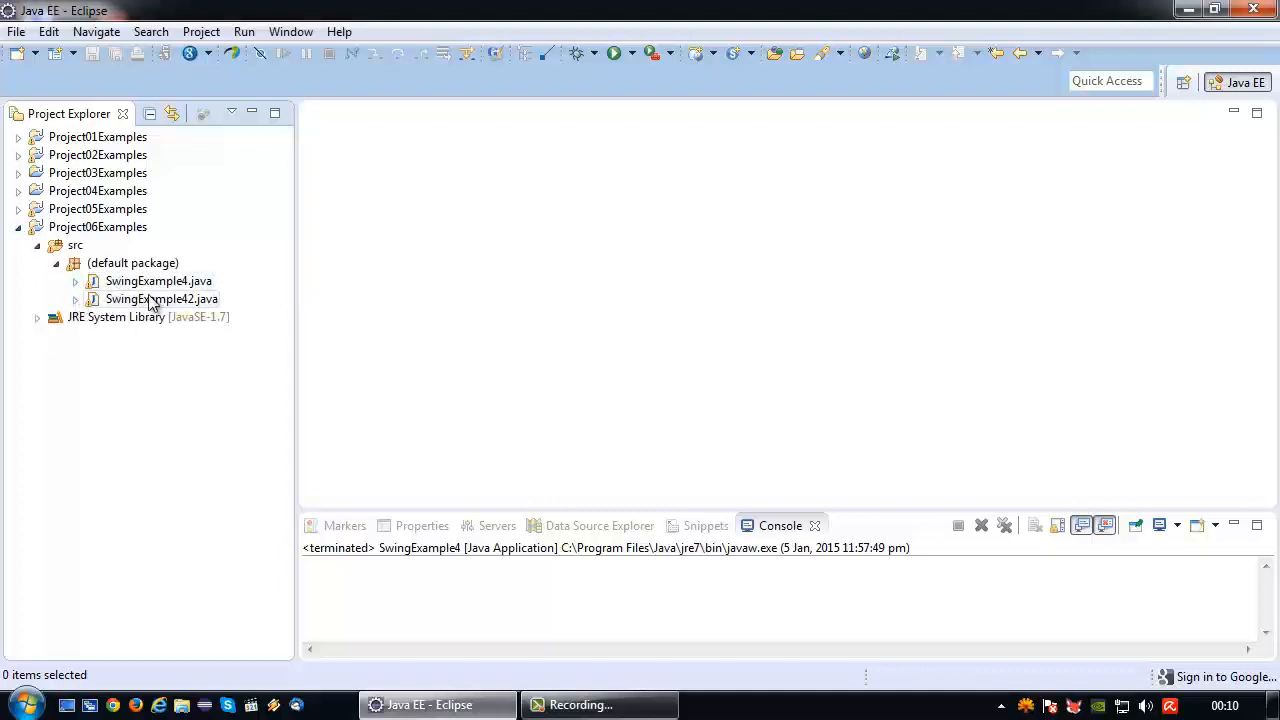
double_click(160, 300)
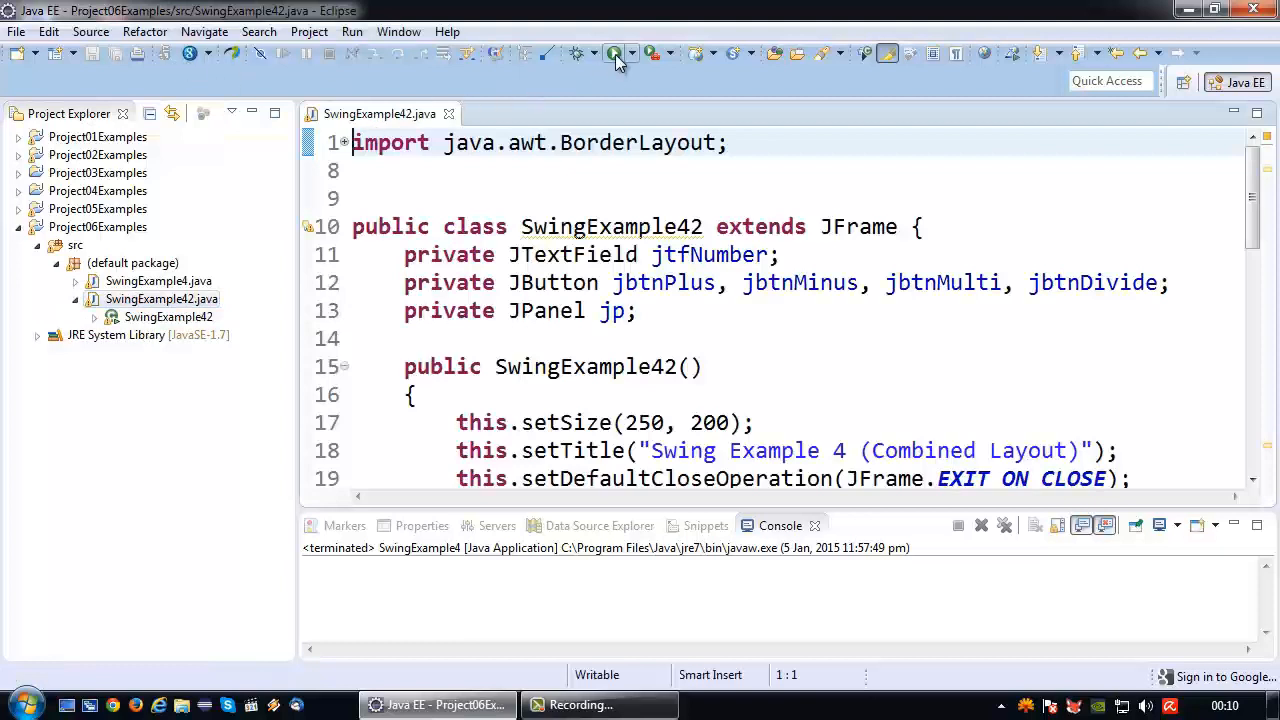
left_click(608, 52)
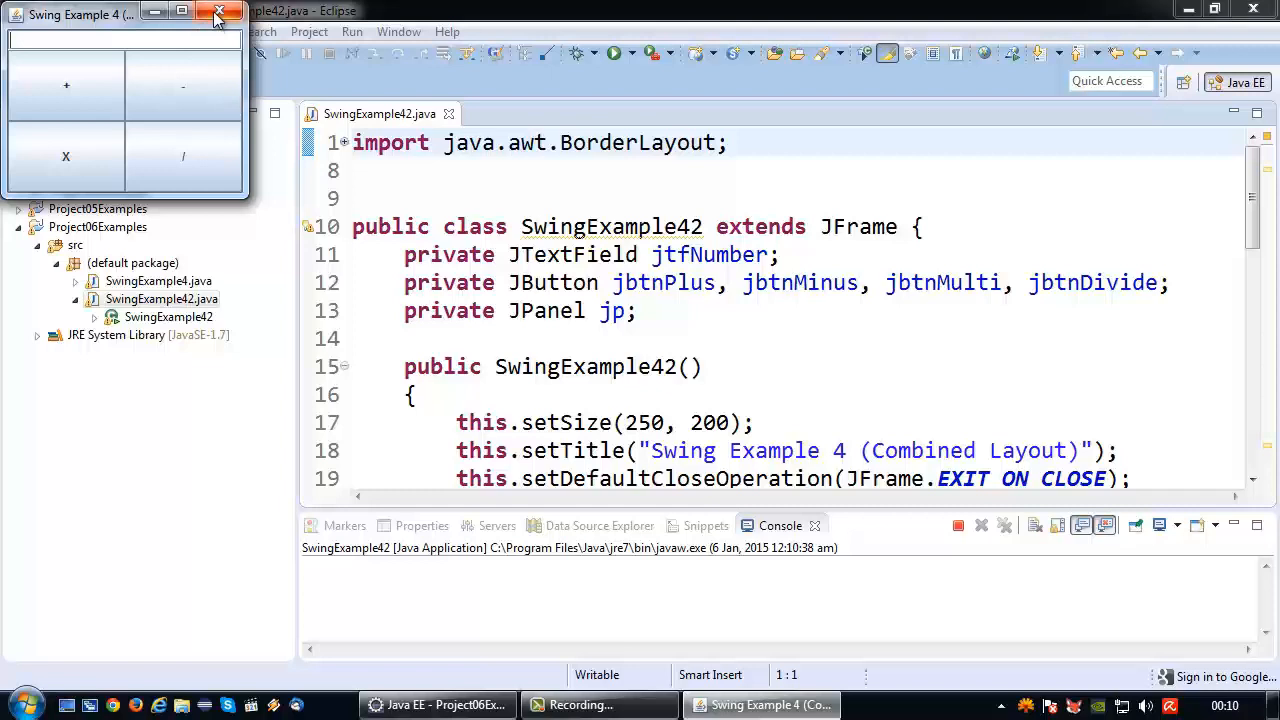
mouse_move(156, 138)
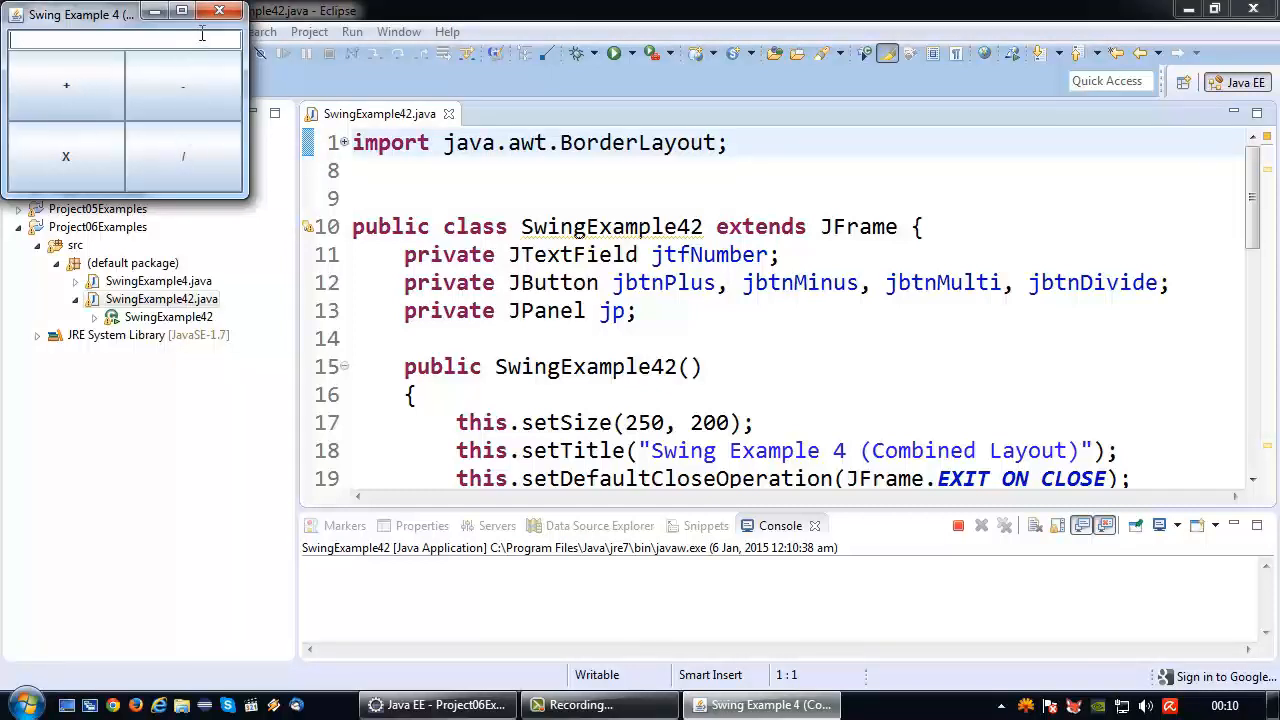
mouse_move(210, 14)
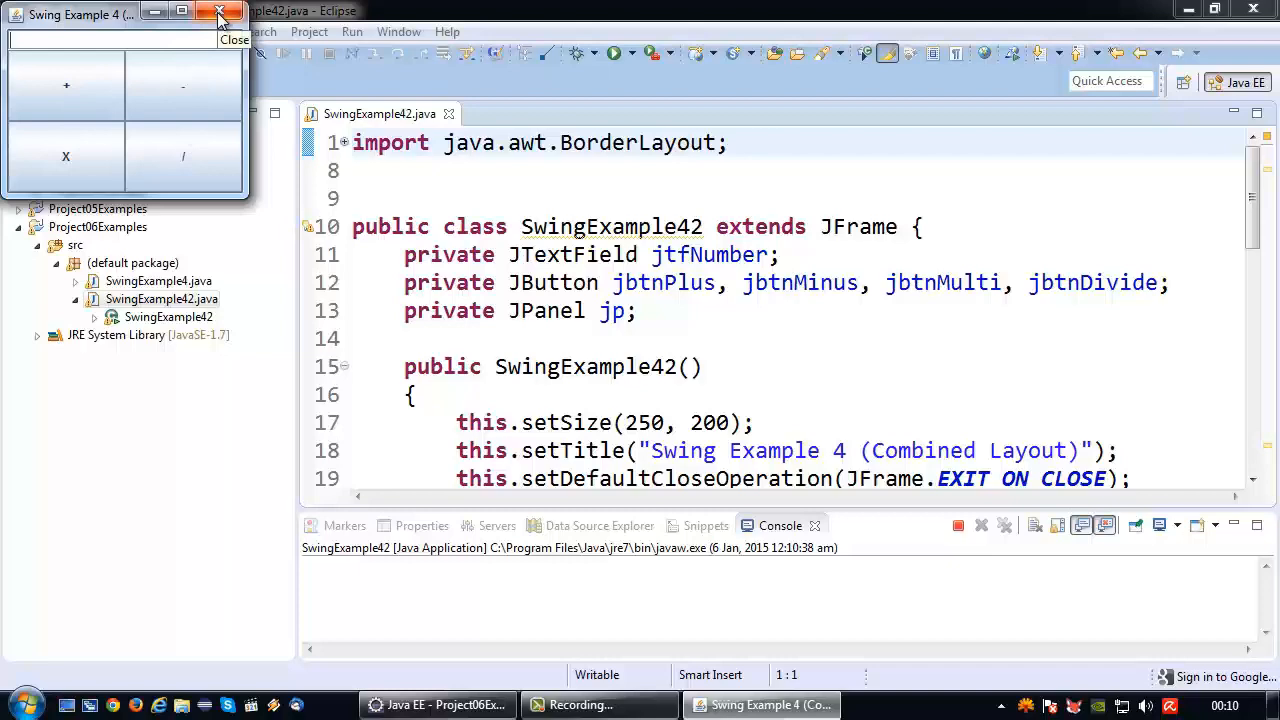
Step: Close the running window and review the PlusButtonListener class in SwingExample4.java
left_click(208, 12)
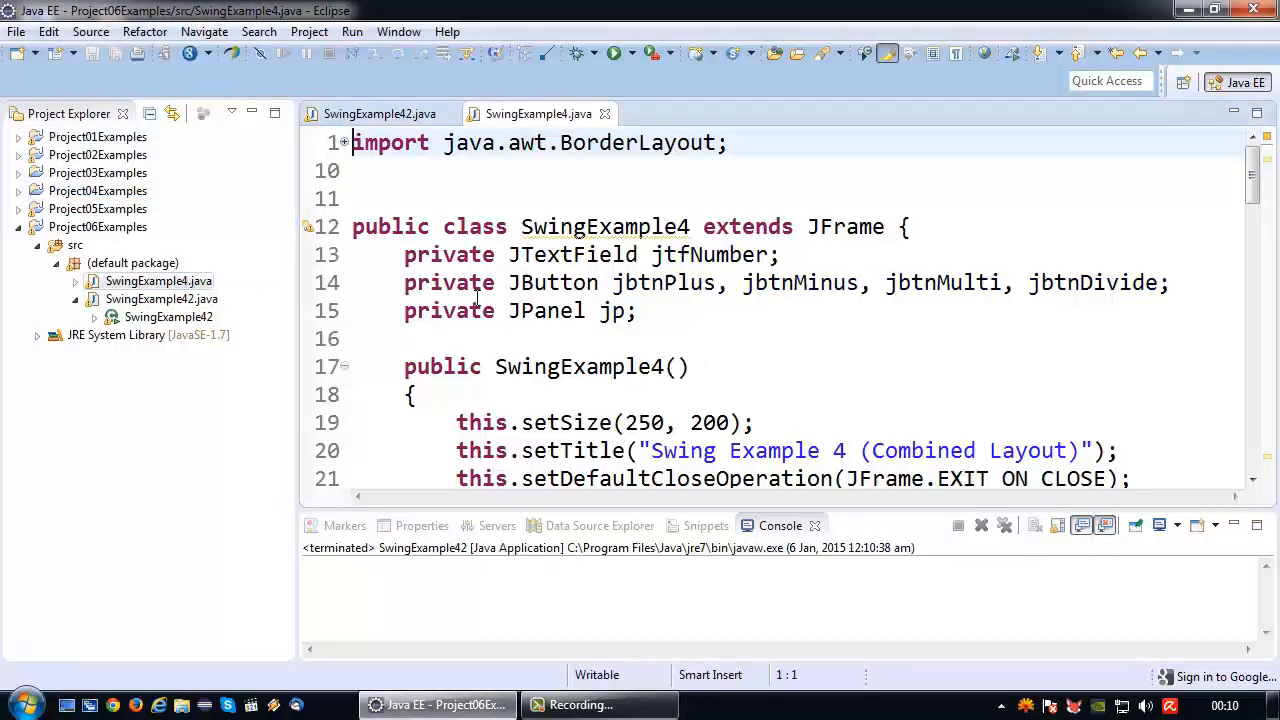
scroll("down", 3)
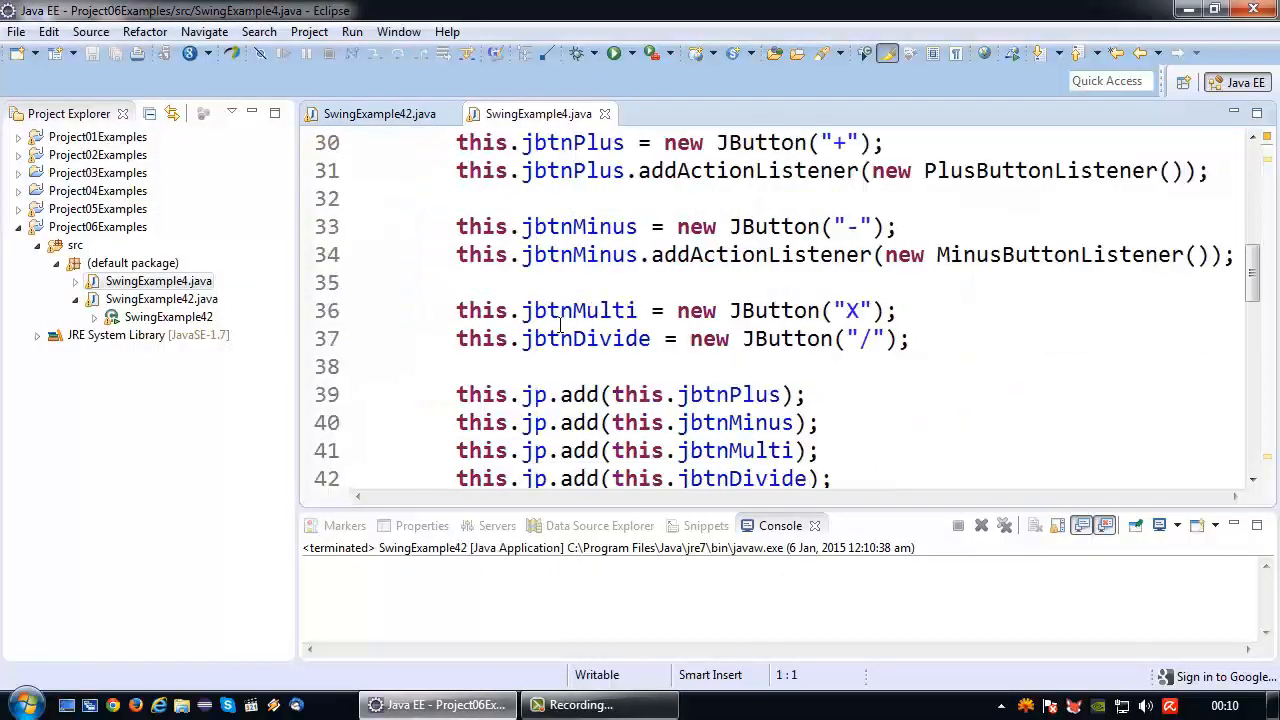
scroll("down", 3)
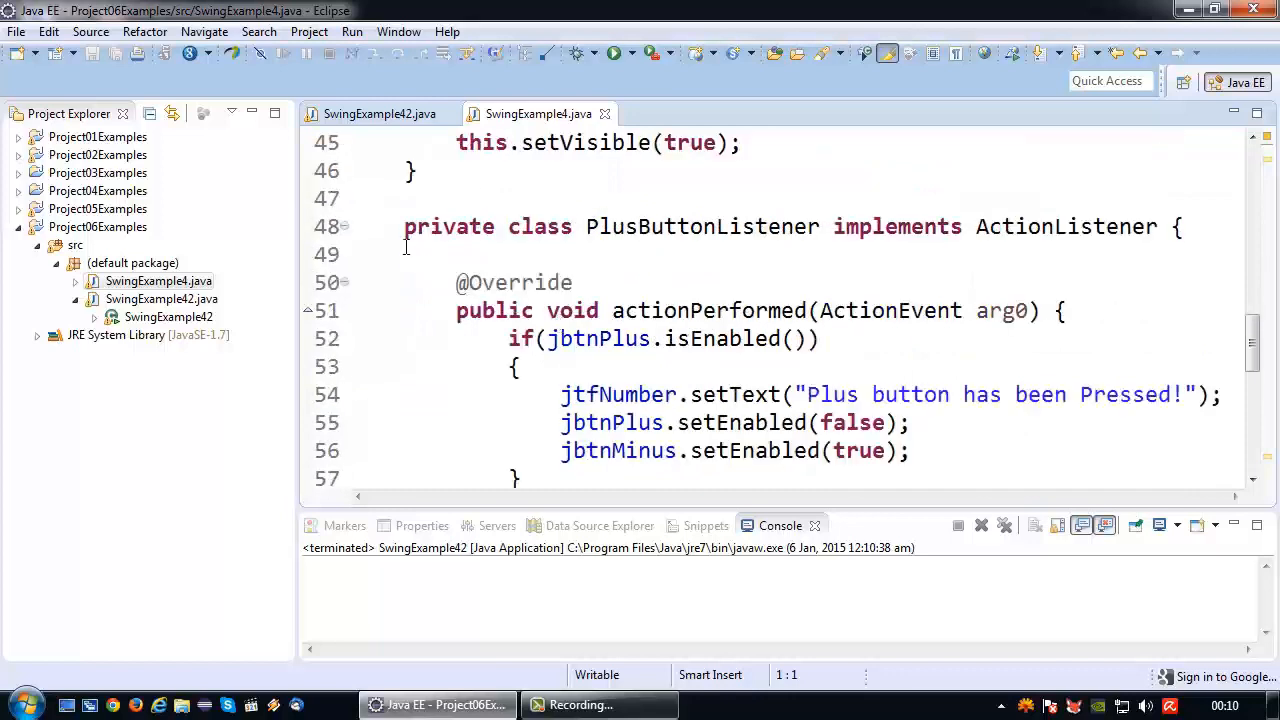
left_click_drag(404, 226, 612, 450)
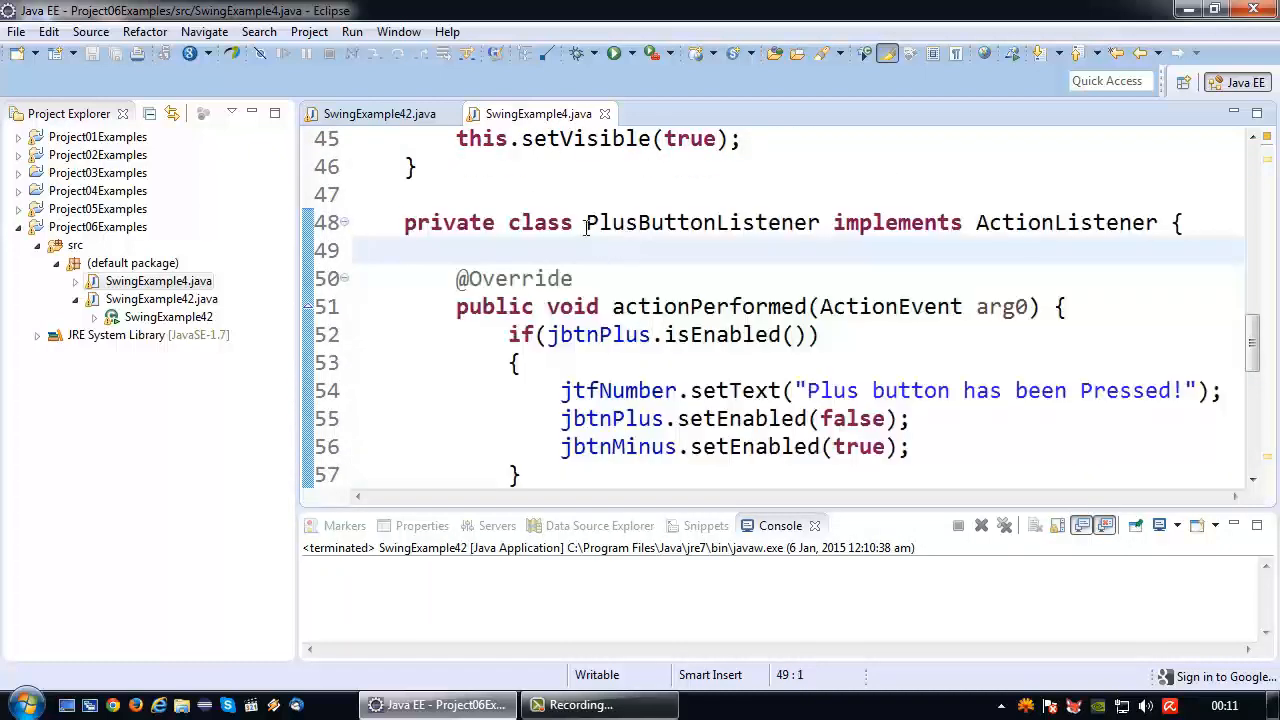
double_click(702, 222)
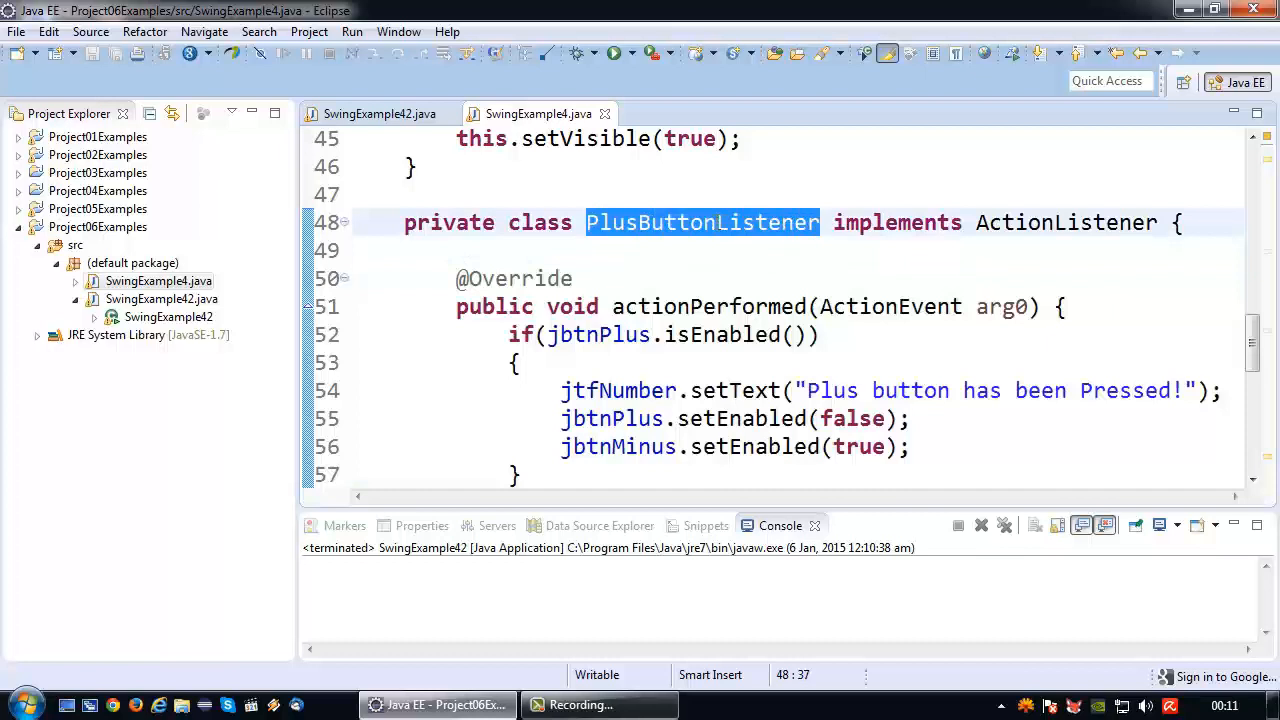
scroll("down", 3)
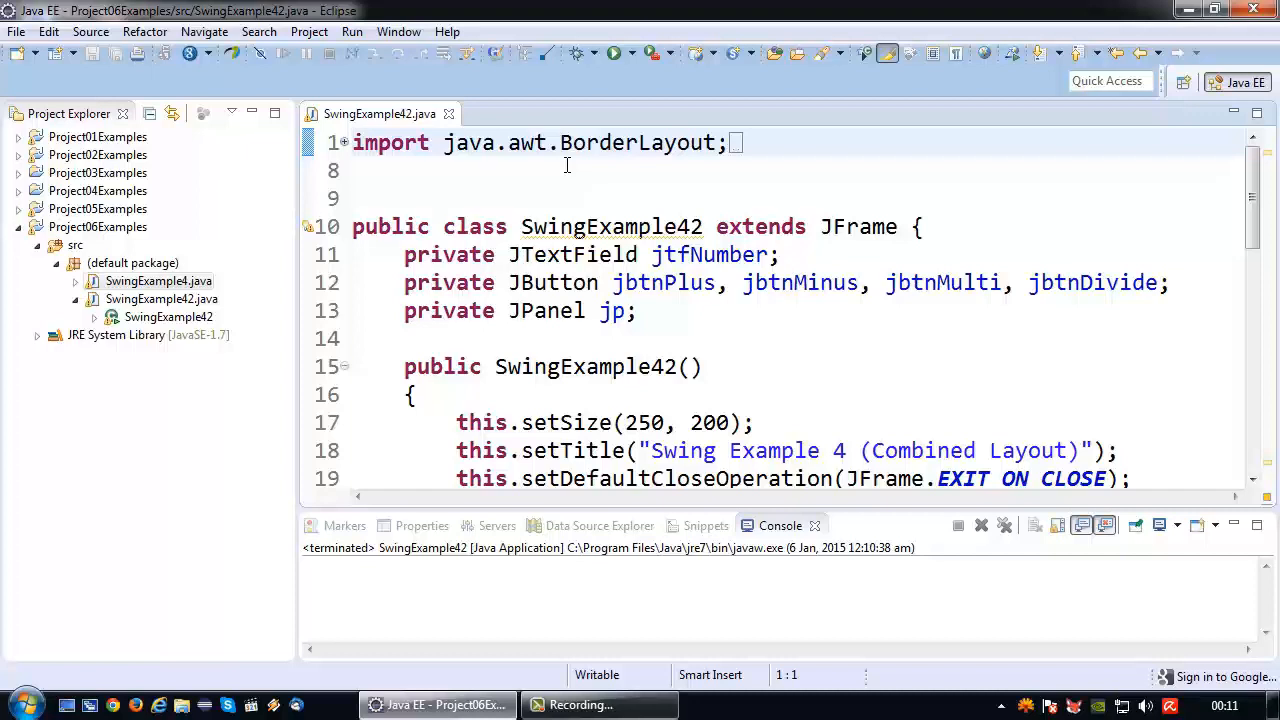
Step: Scroll to the constructor and open a blank line after the jbtnPlus = new JButton("+") line
scroll("down", 3)
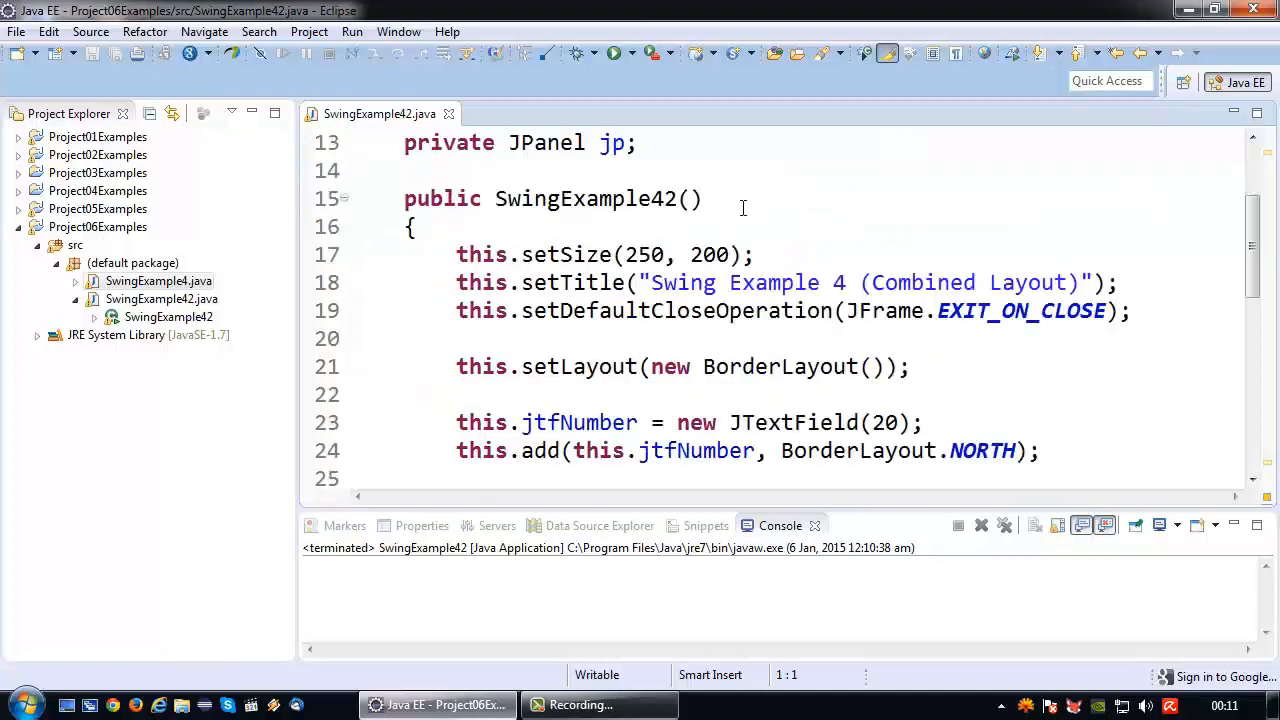
scroll("down", 3)
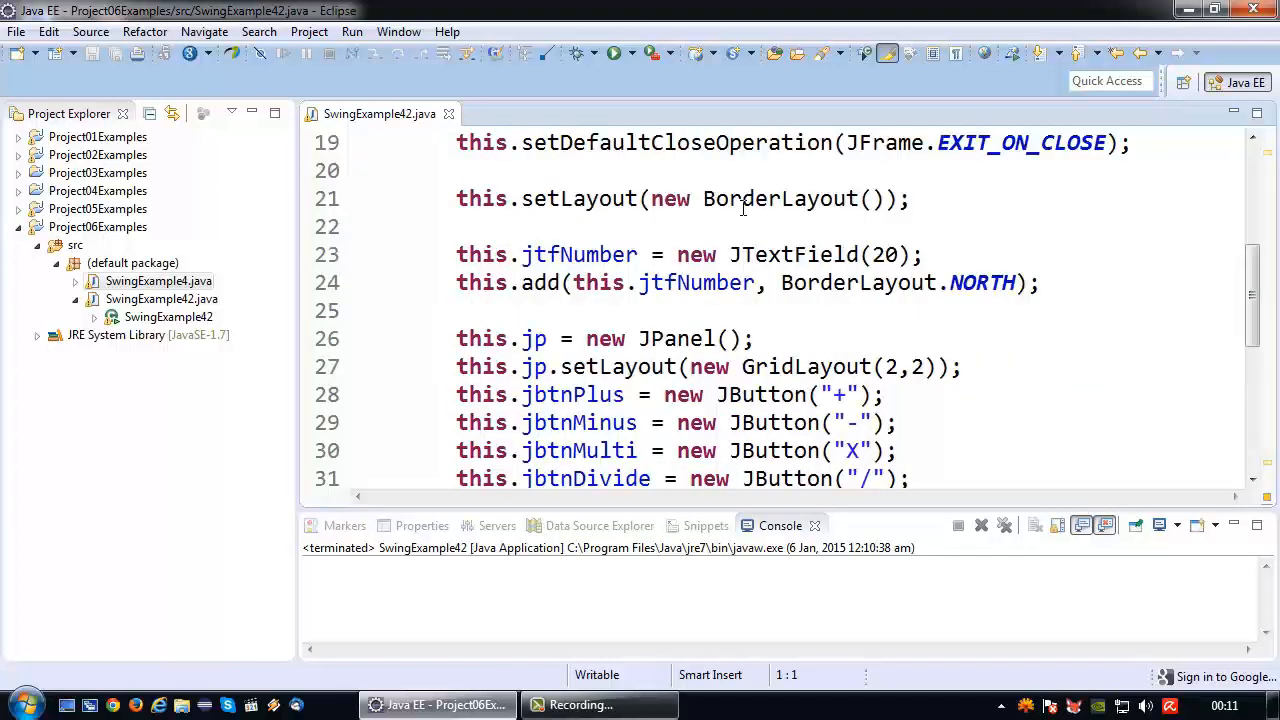
scroll("down", 3)
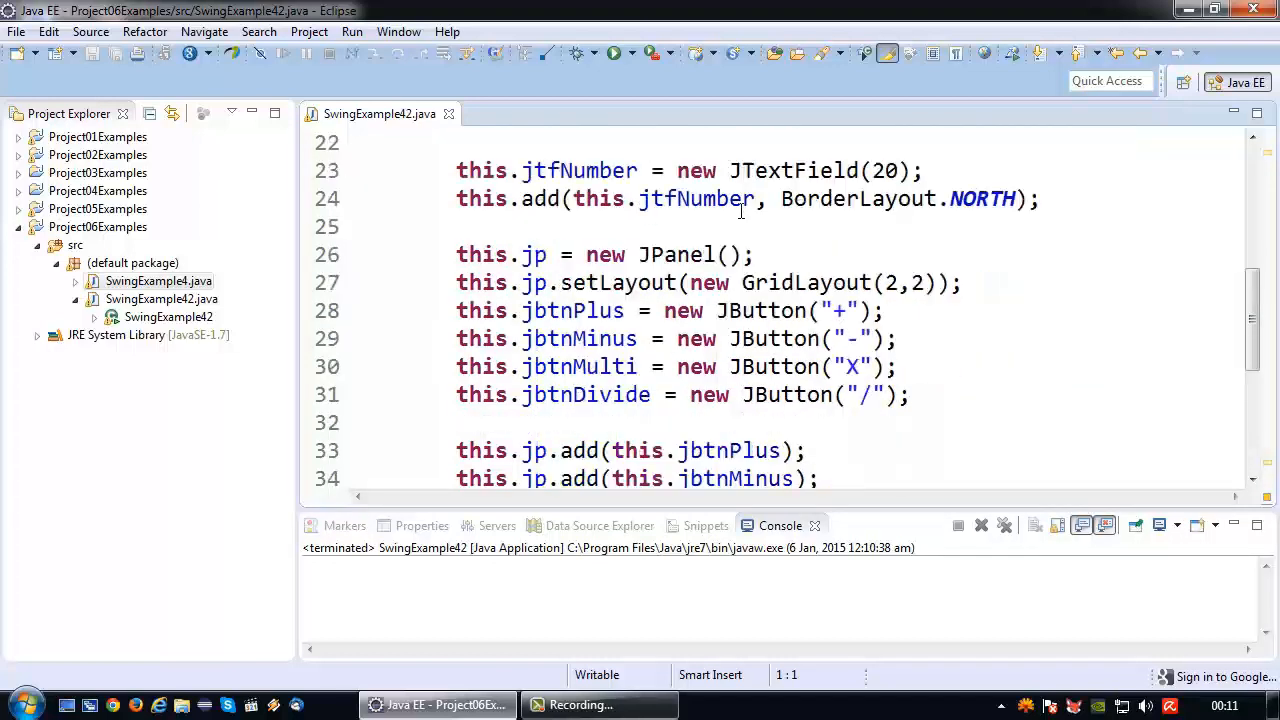
scroll("down", 3)
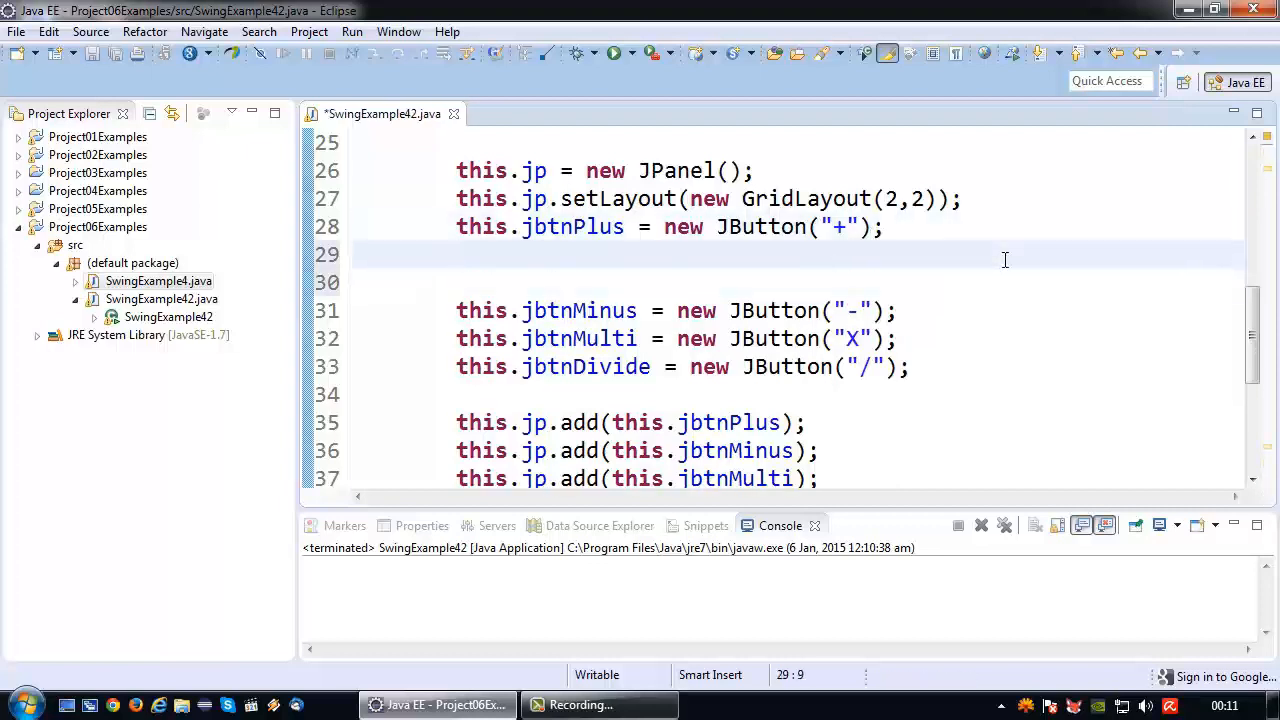
Step: Write this.jbtnPlus.addActionListener(new ActionListener(){ with a generated actionPerformed stub
type("this.")
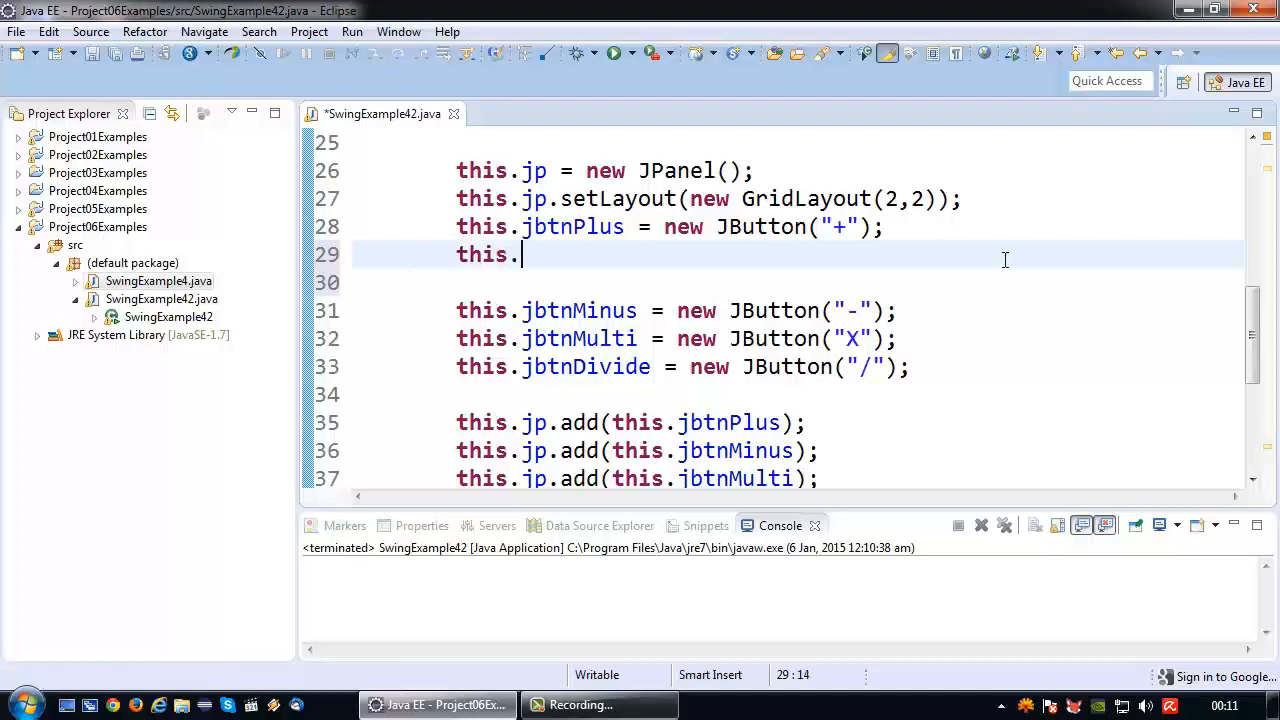
type("jbtnPlus.addActionListener();")
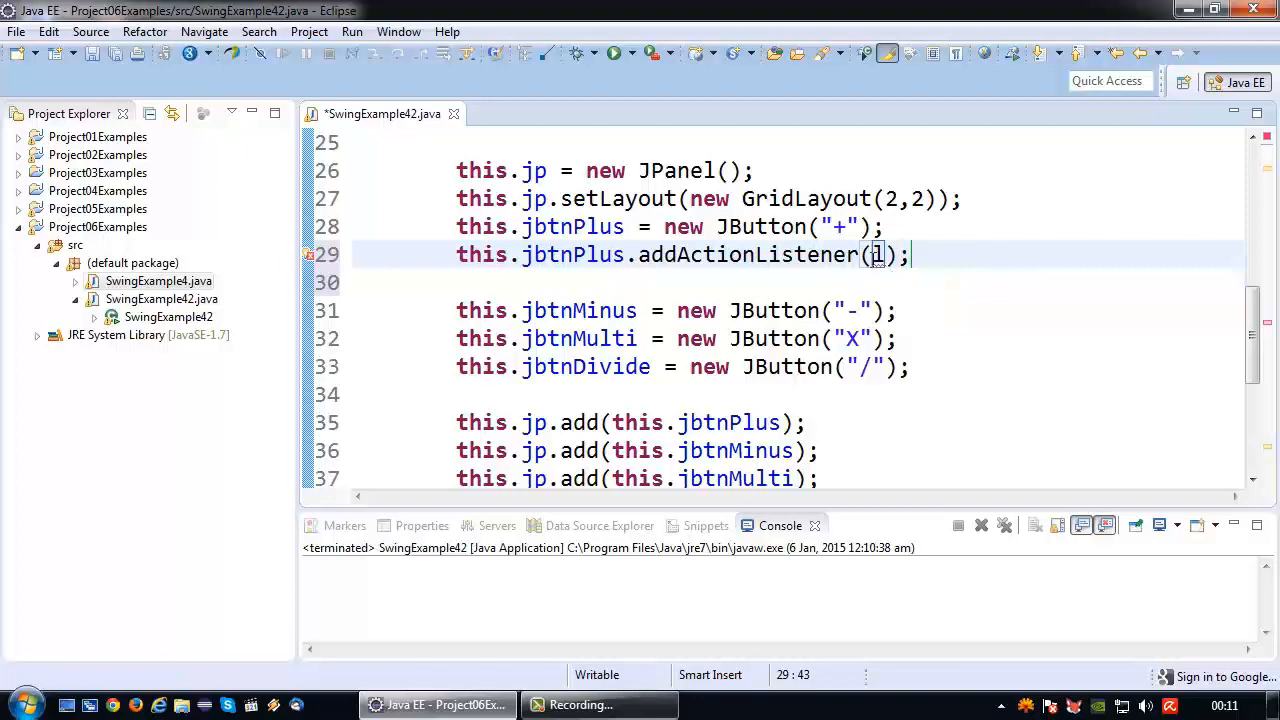
double_click(876, 254)
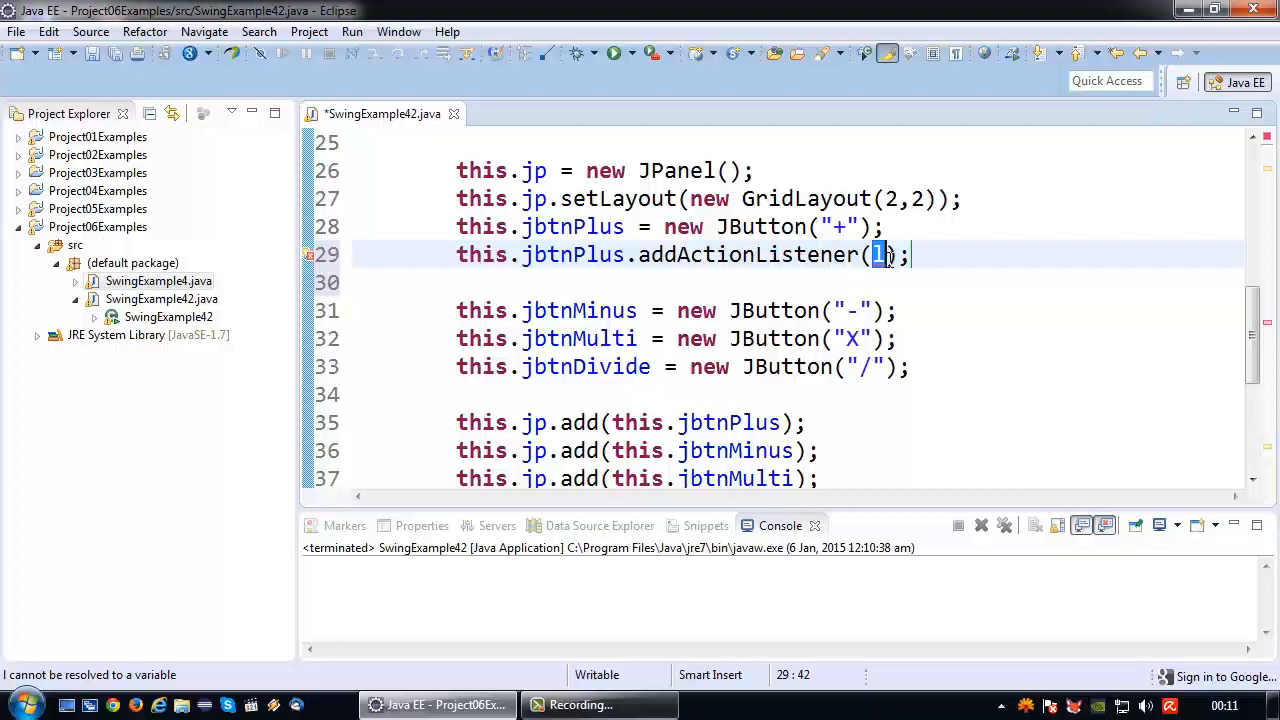
type("new Ac")
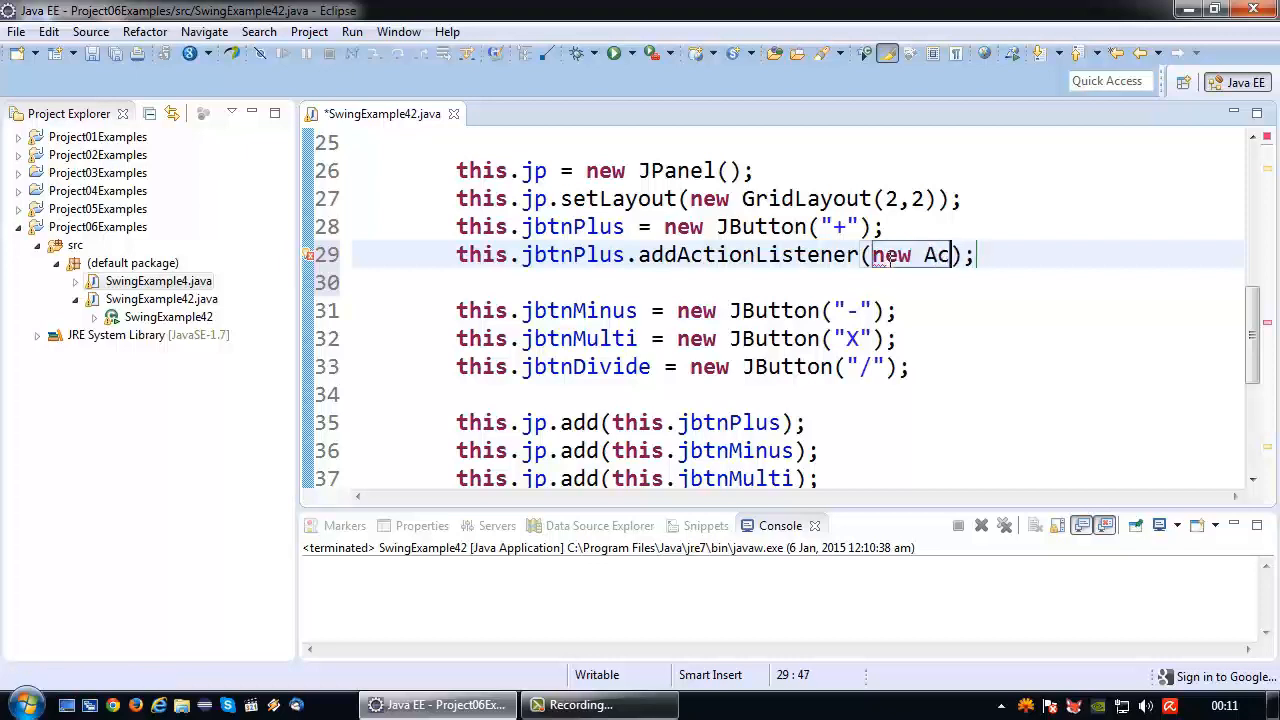
type("tionListener")
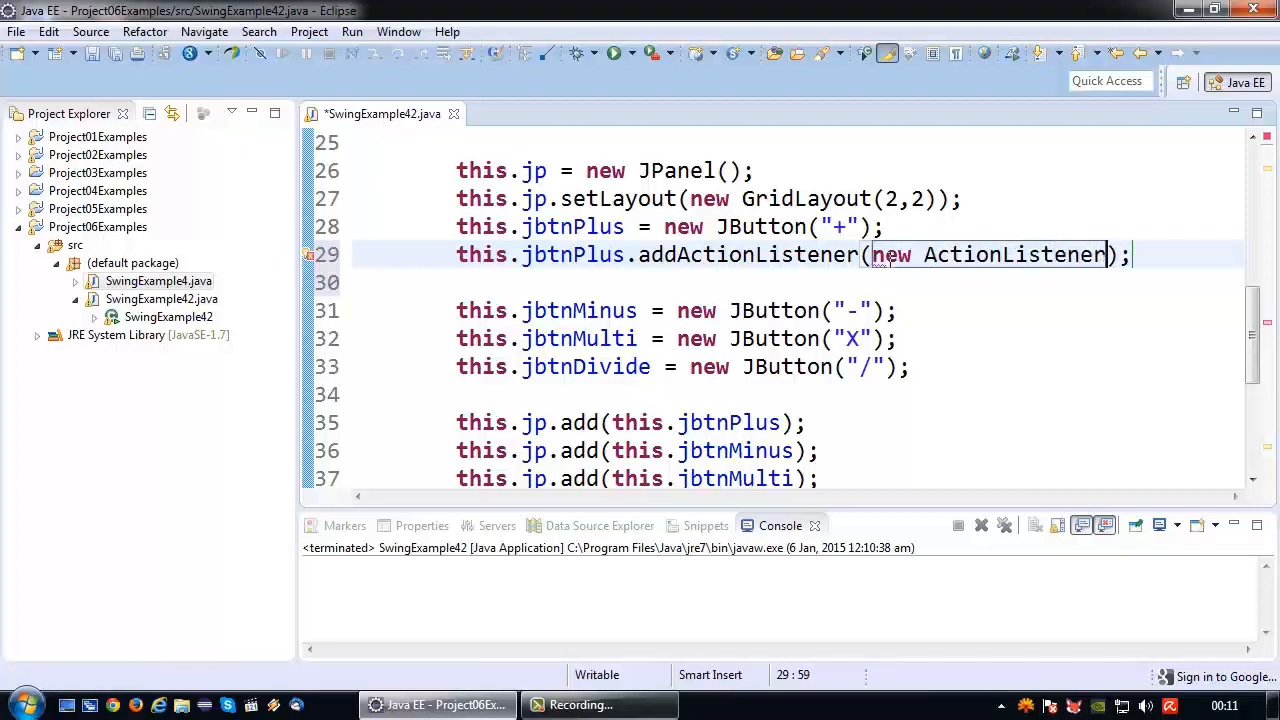
type("(")
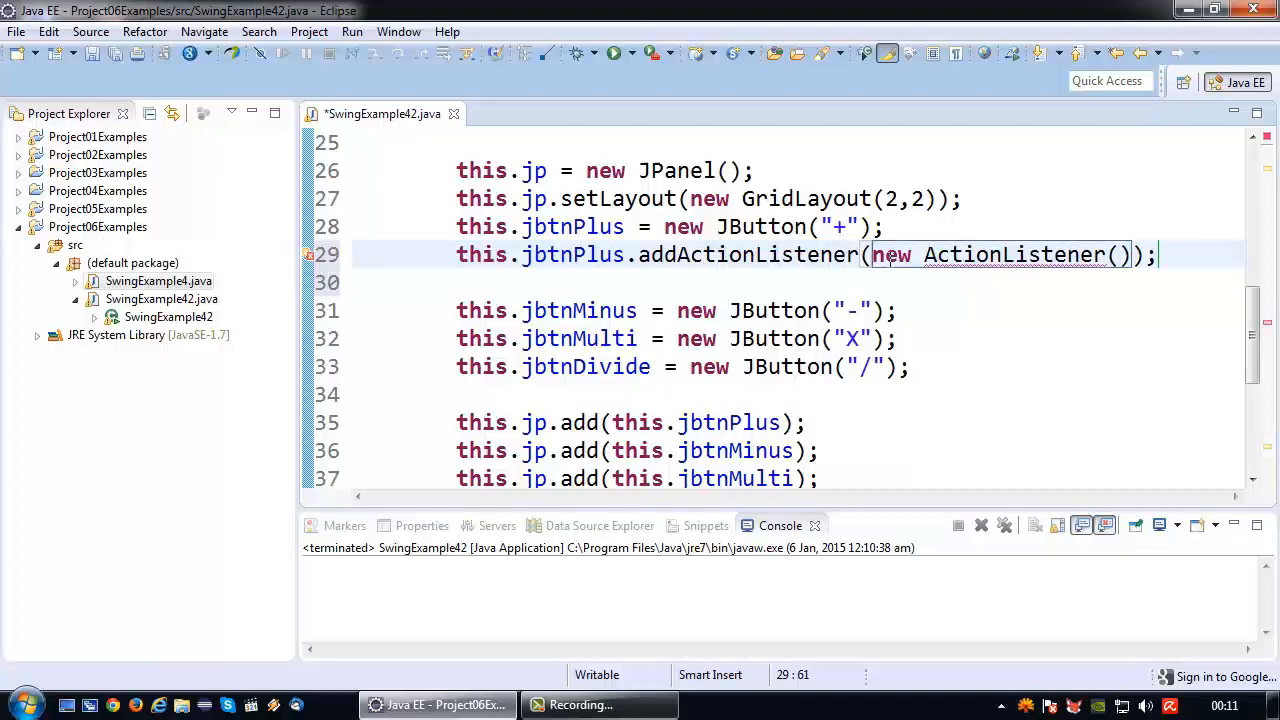
type("{")
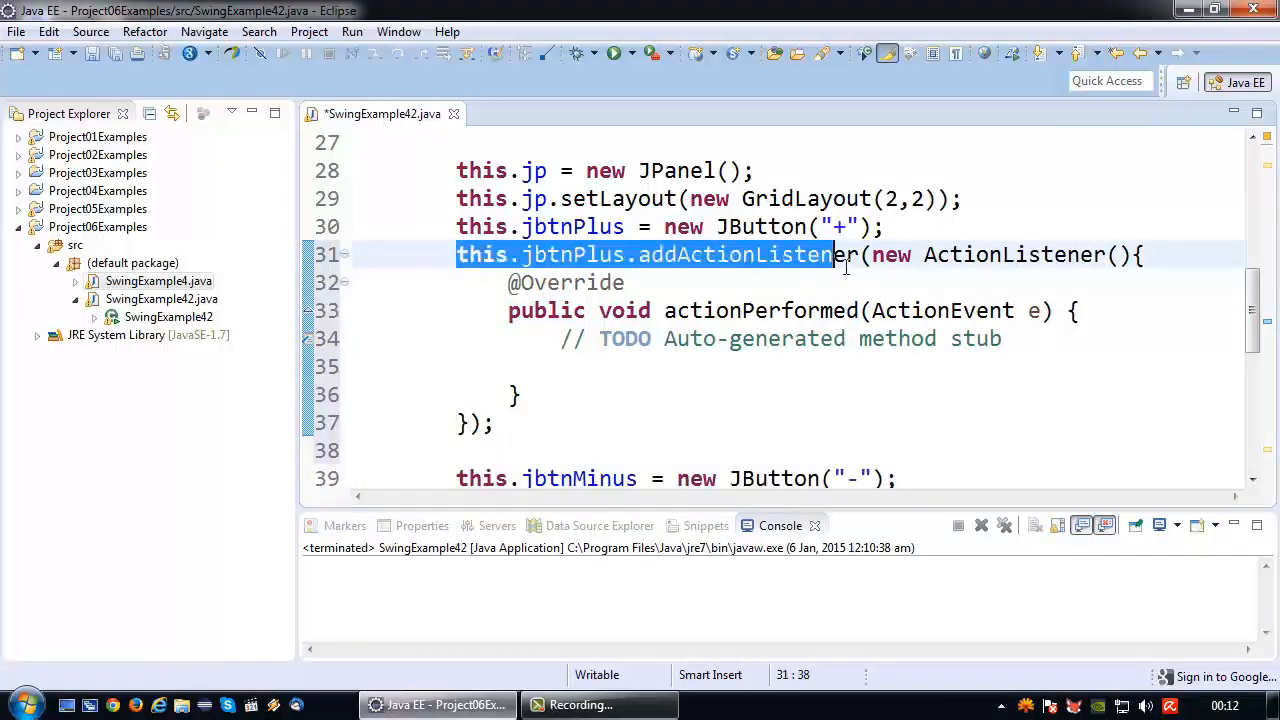
left_click_drag(868, 254, 730, 338)
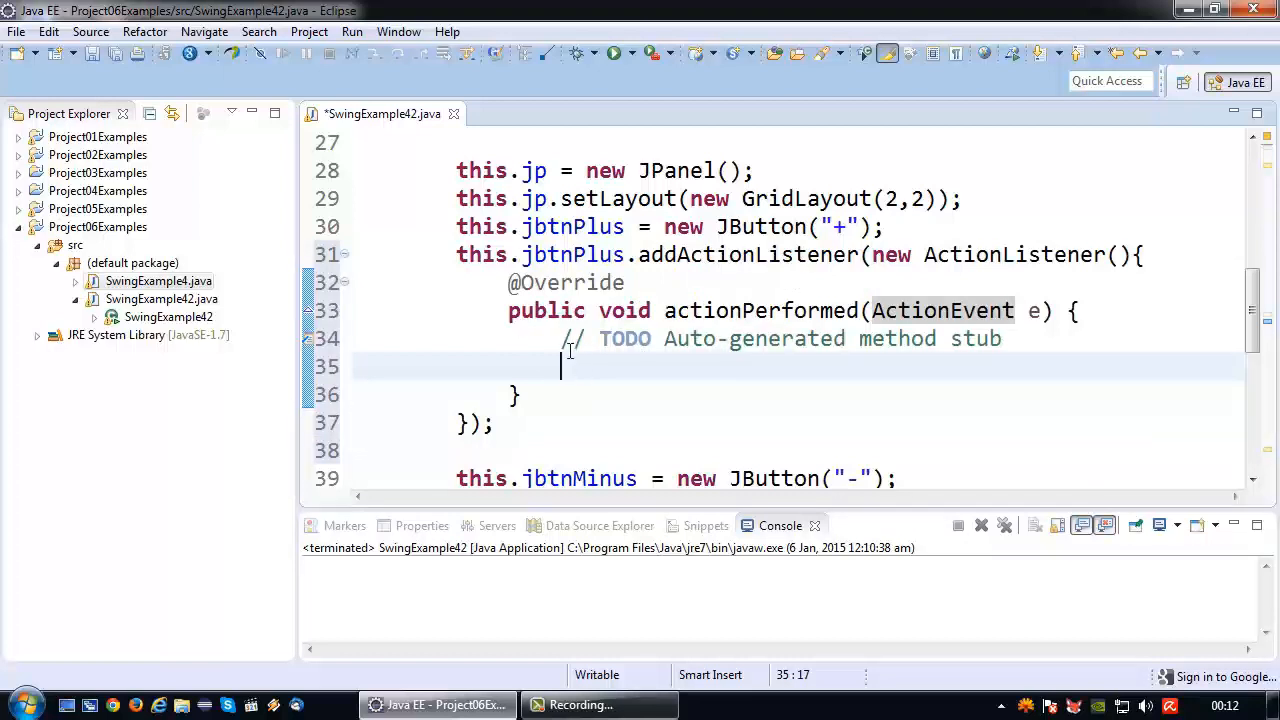
left_click_drag(560, 338, 564, 366)
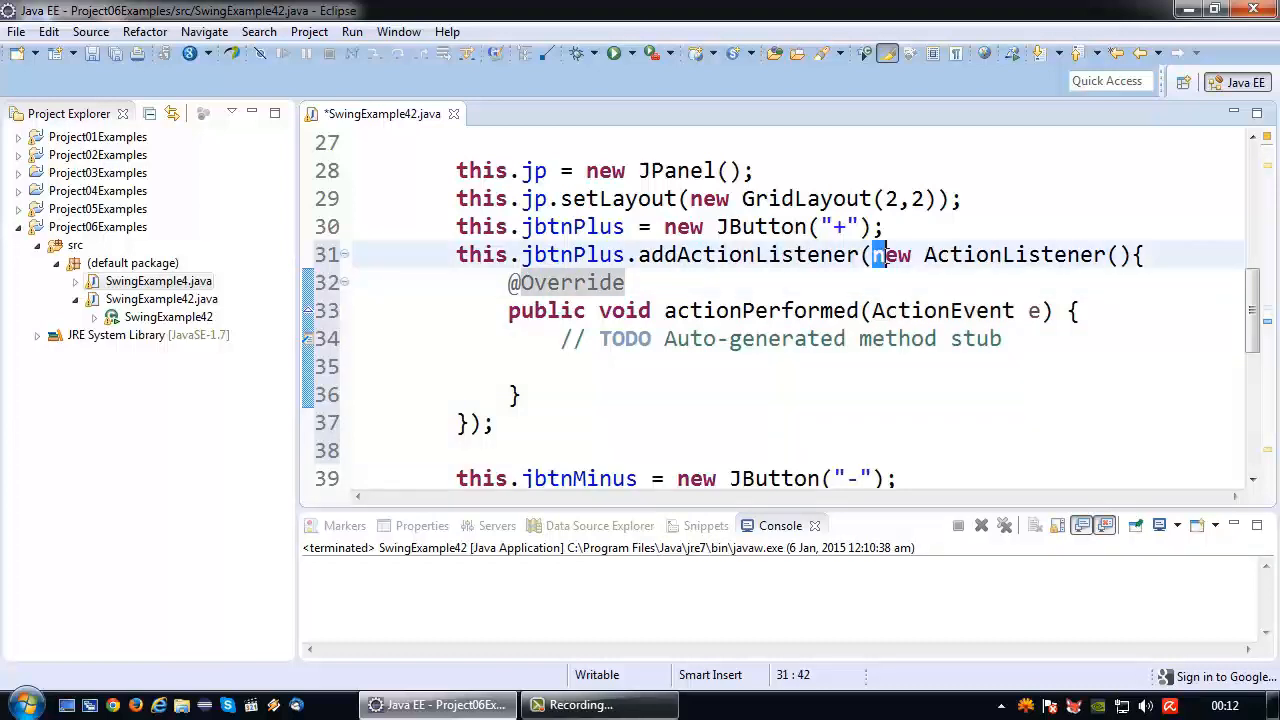
left_click(1148, 254)
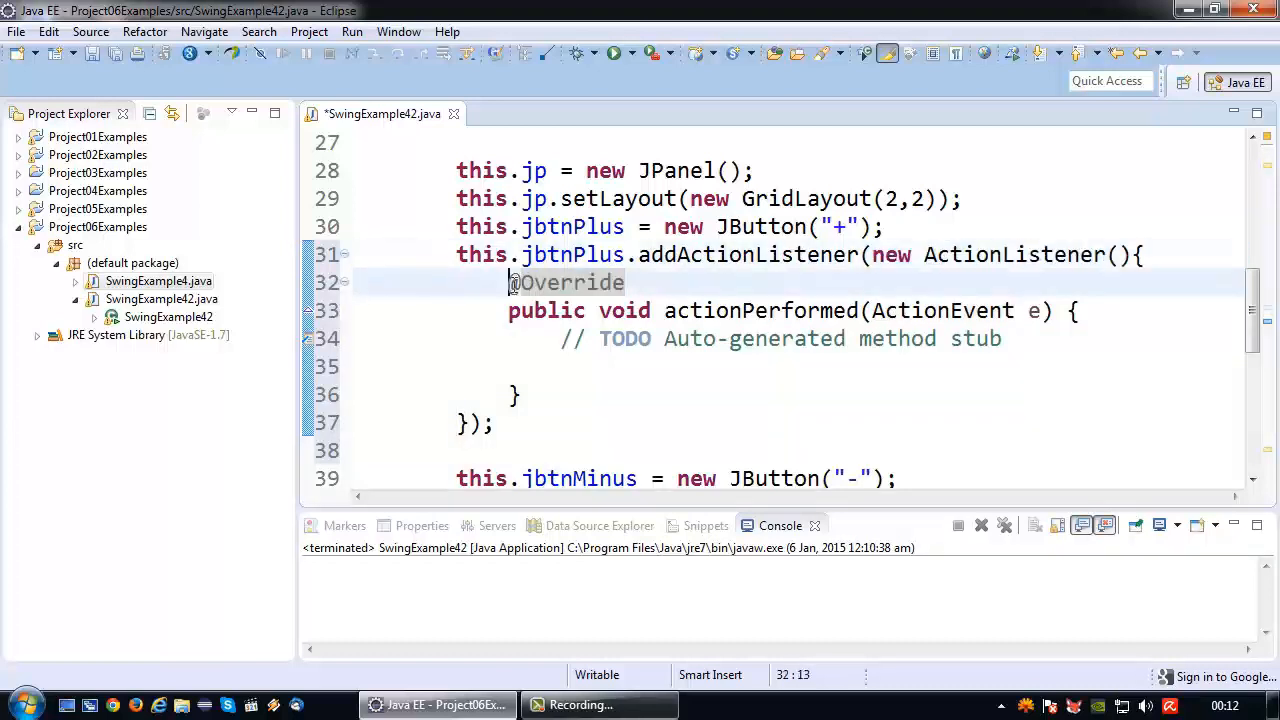
left_click_drag(508, 282, 516, 394)
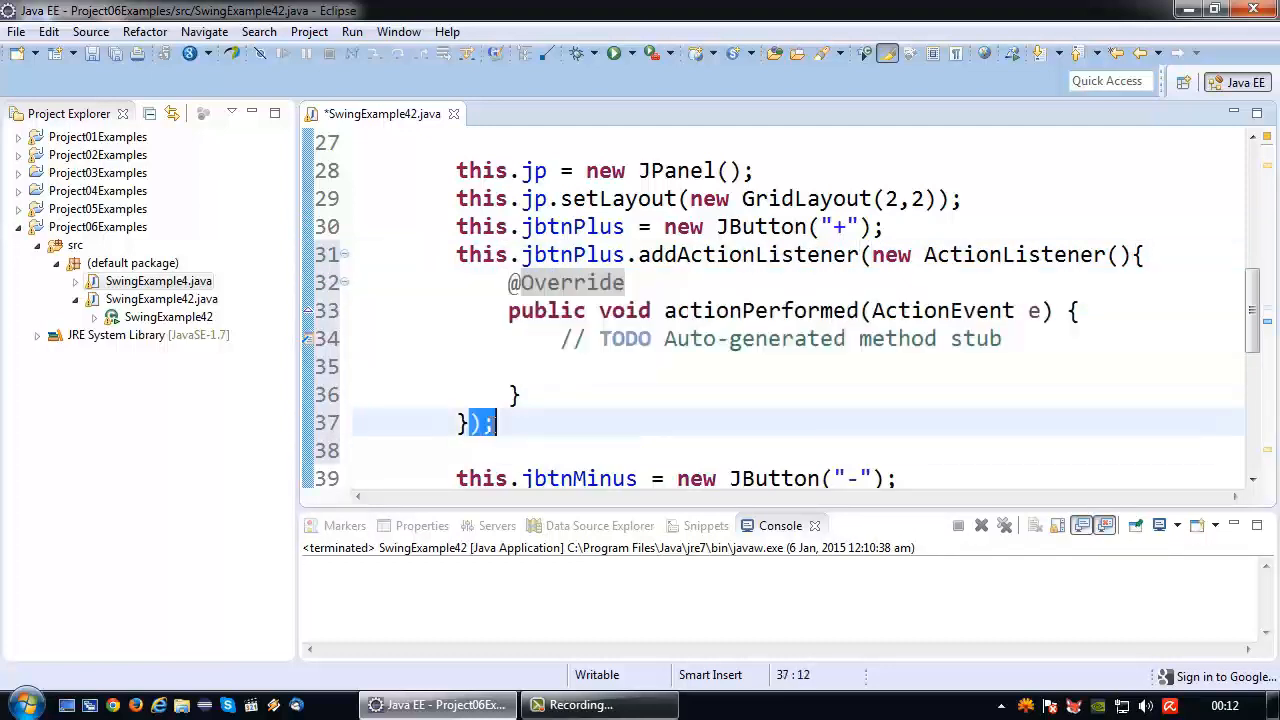
mouse_move(654, 254)
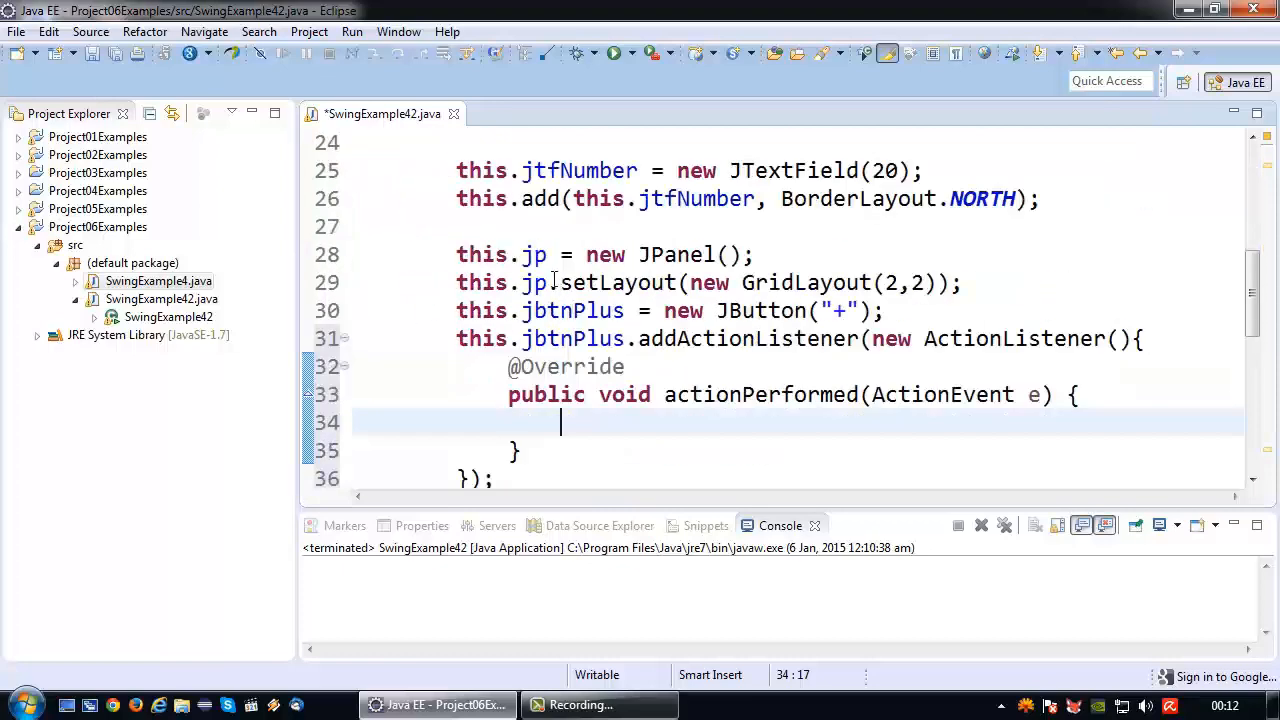
Step: In actionPerformed, set jtfNumber's text to "Plus is pressed Again!"
double_click(580, 338)
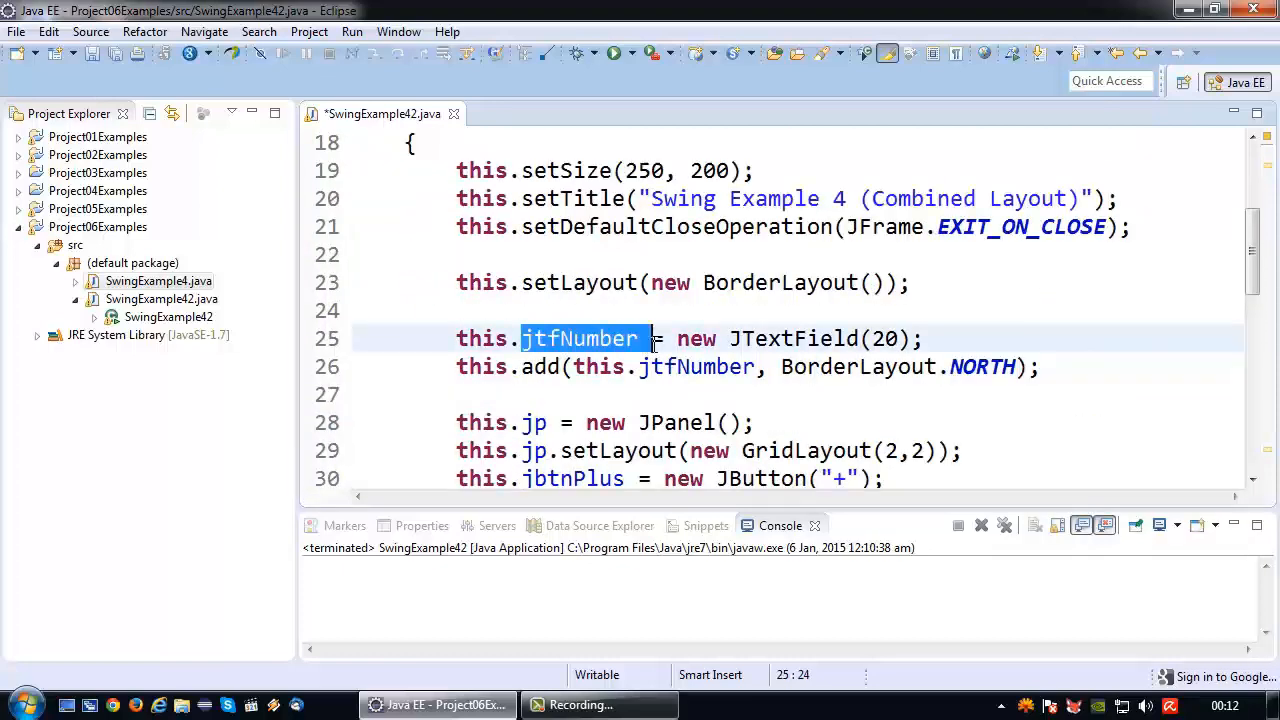
scroll("down", 3)
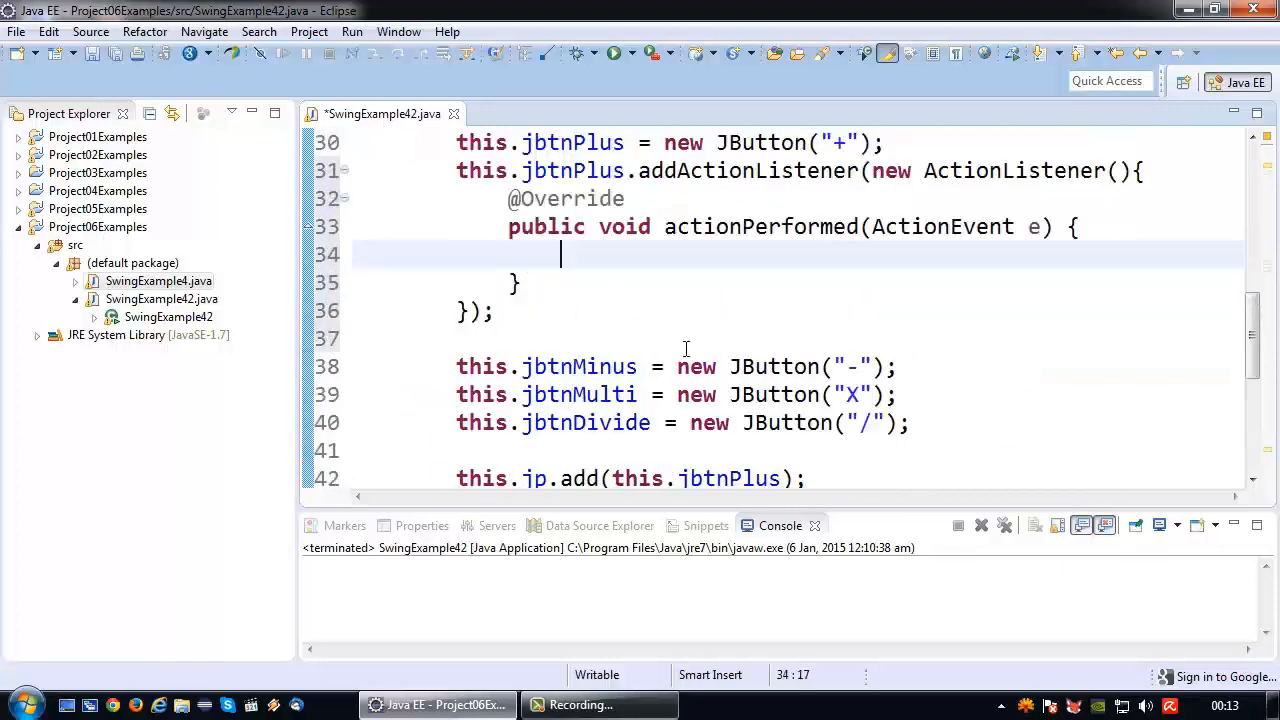
type("jtfNumber.setText(\");")
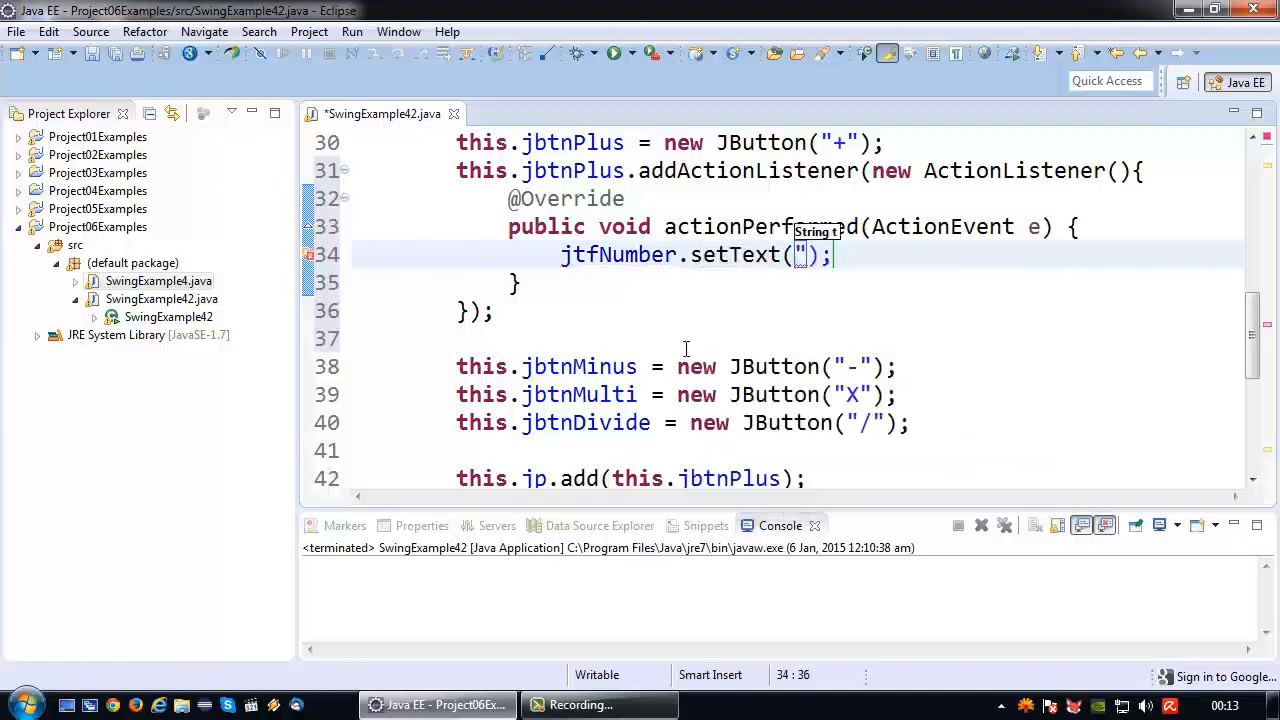
type("Plus is pressed")
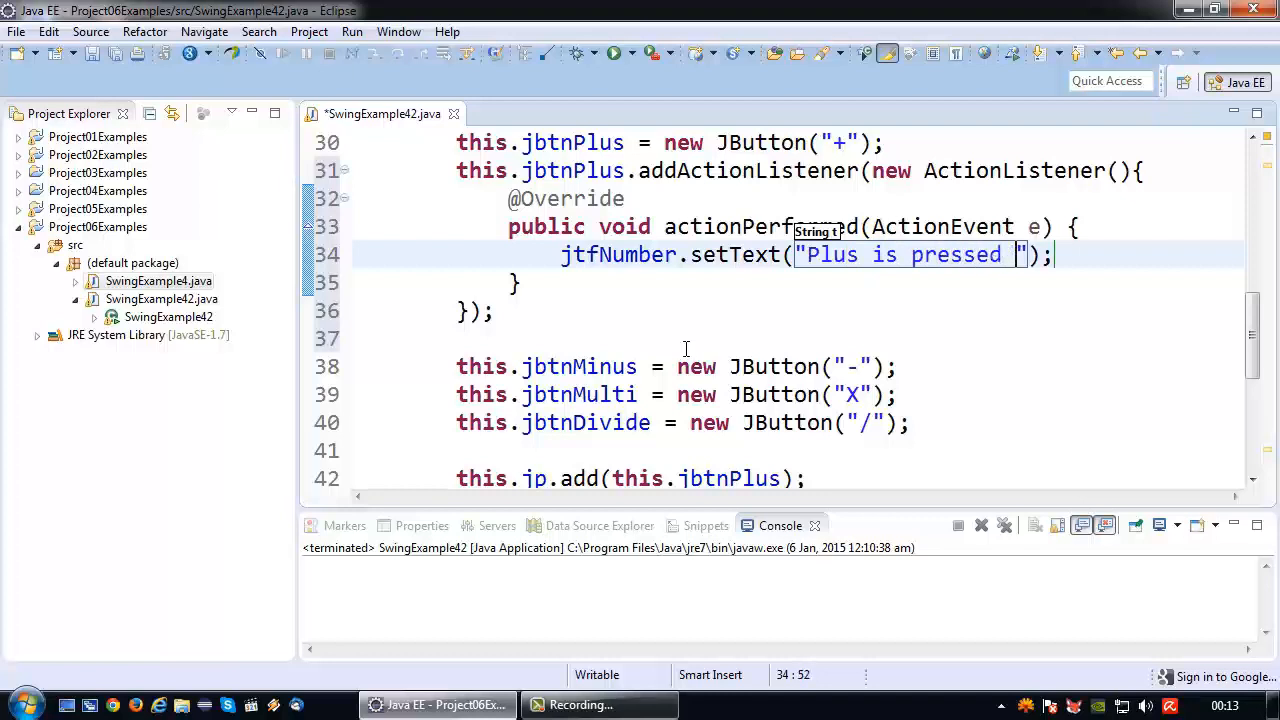
type("Again!")
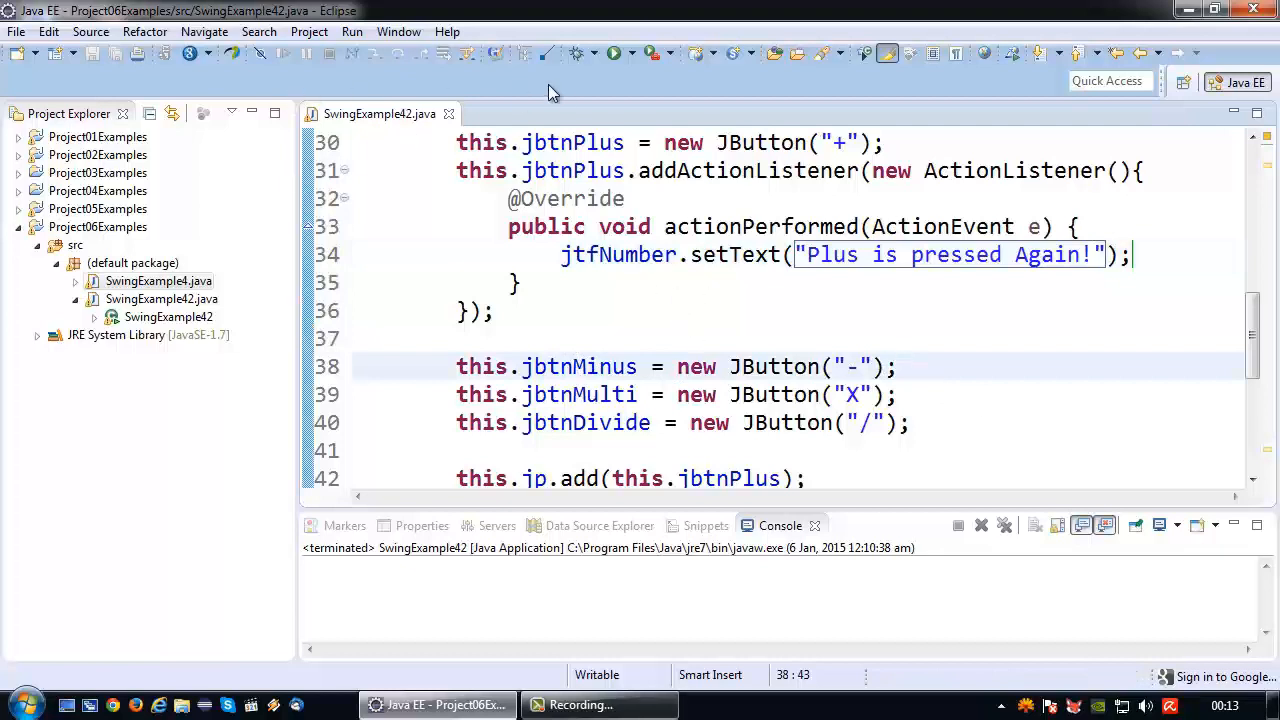
left_click(612, 52)
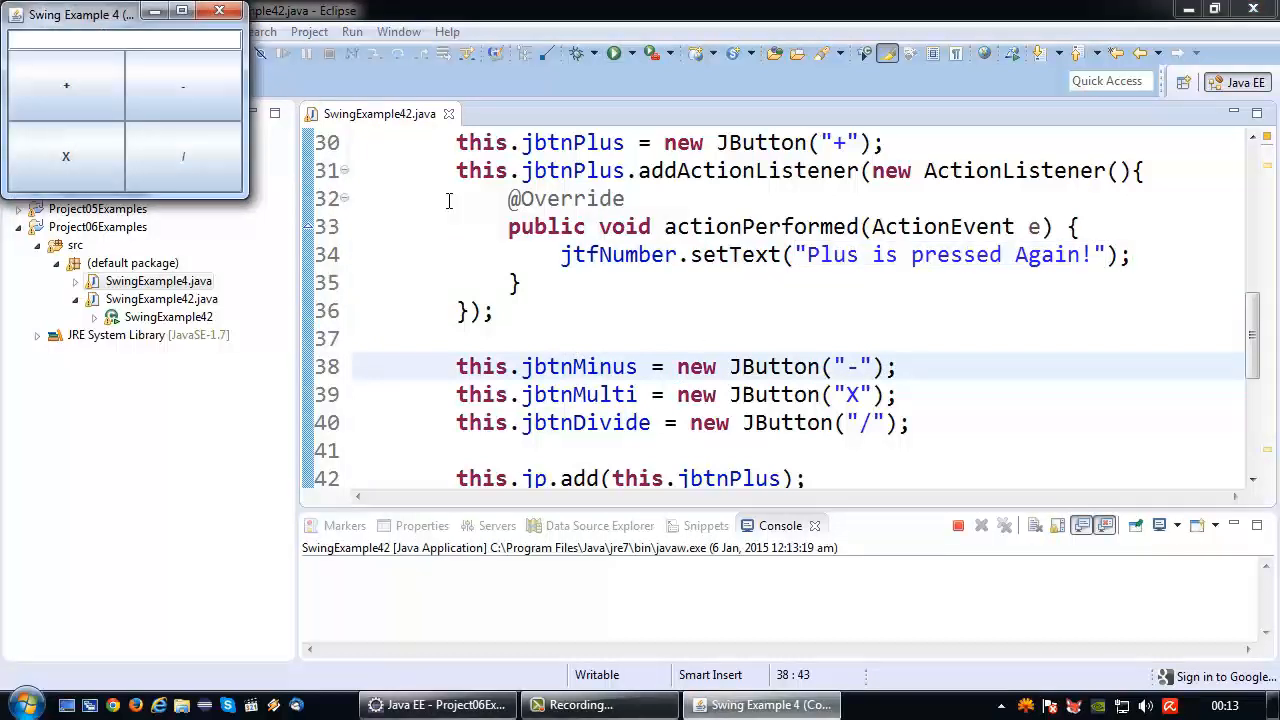
left_click(90, 96)
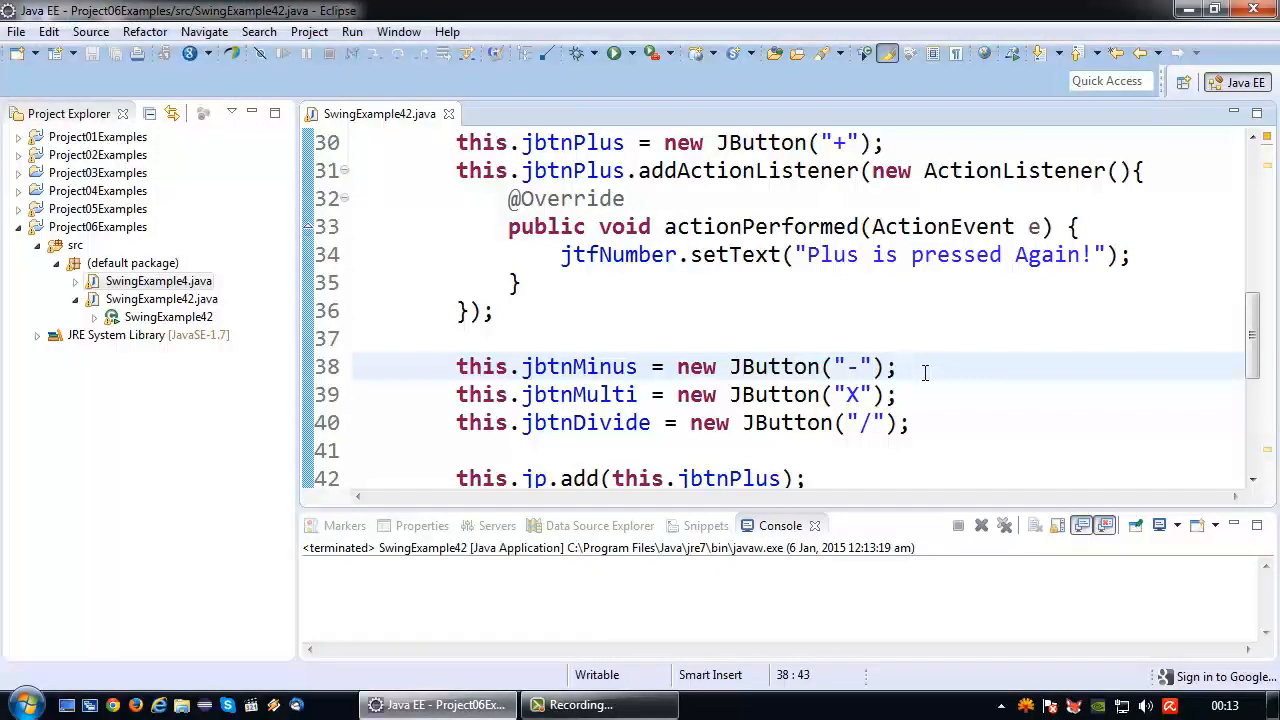
Step: Write this.jbtnMinus.addActionListener(new ActionListener(){ with a generated actionPerformed stub
key("Enter")
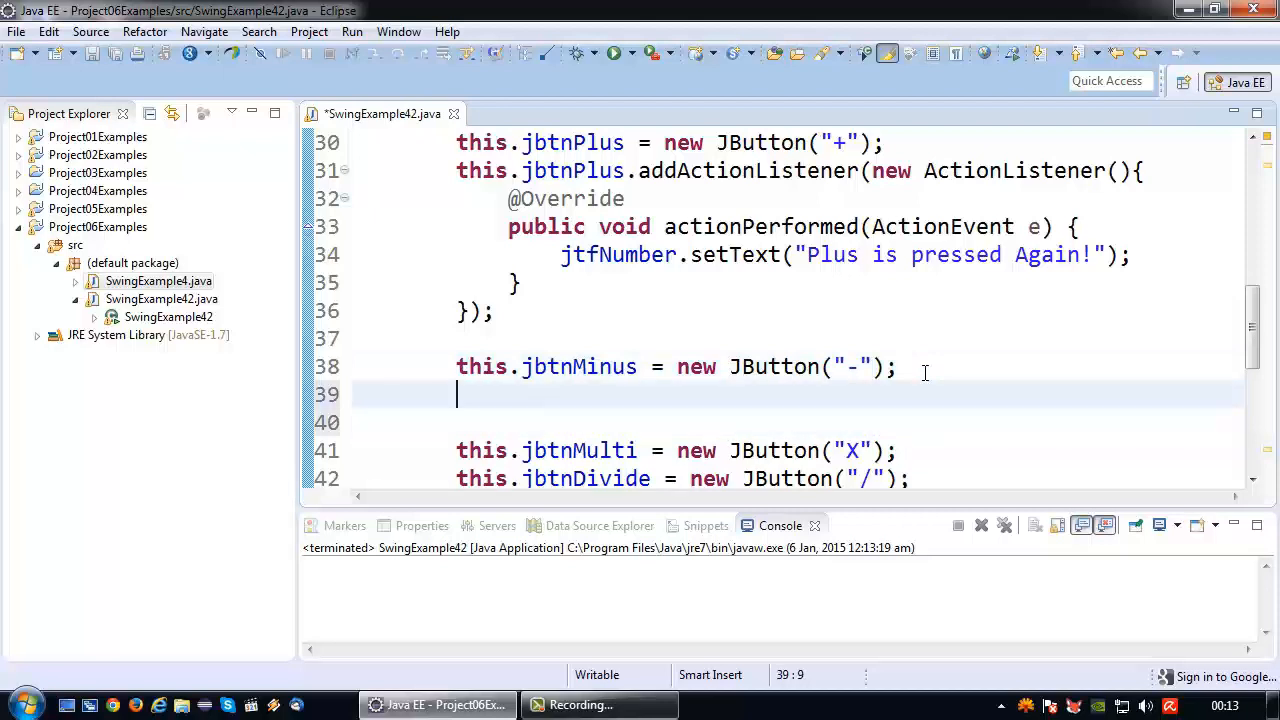
type("this.")
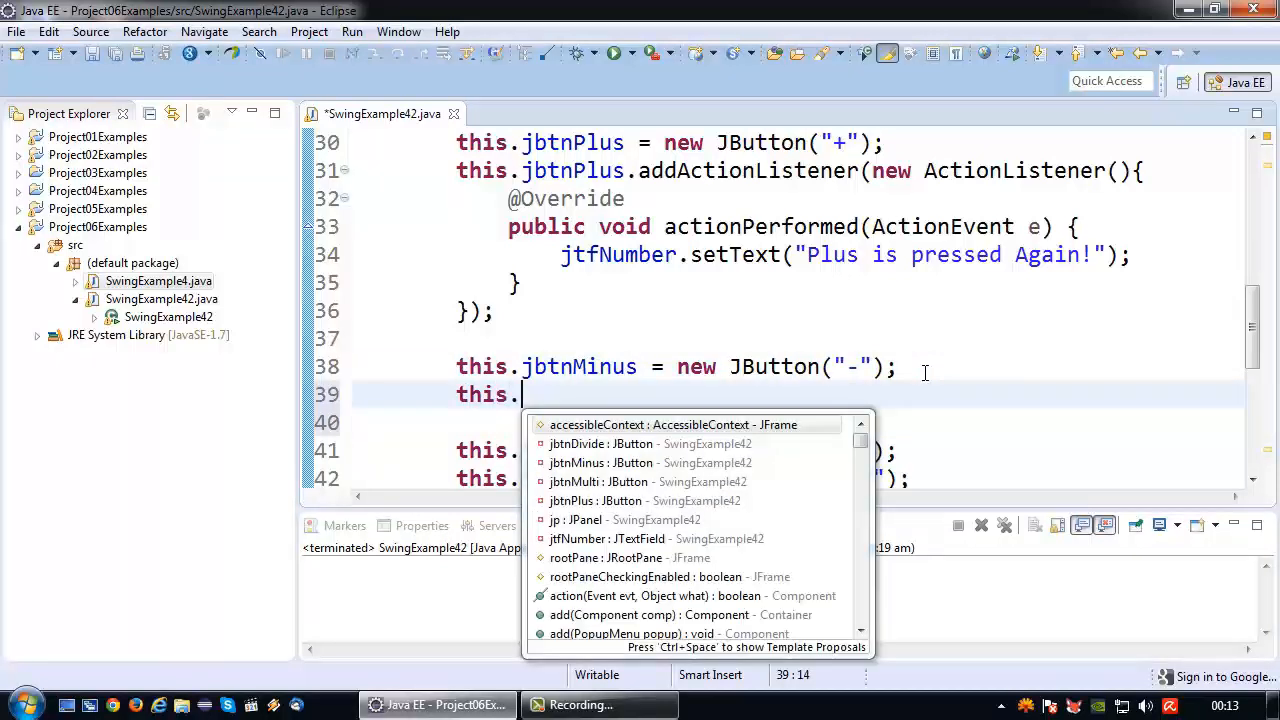
type("jbtnMinus")
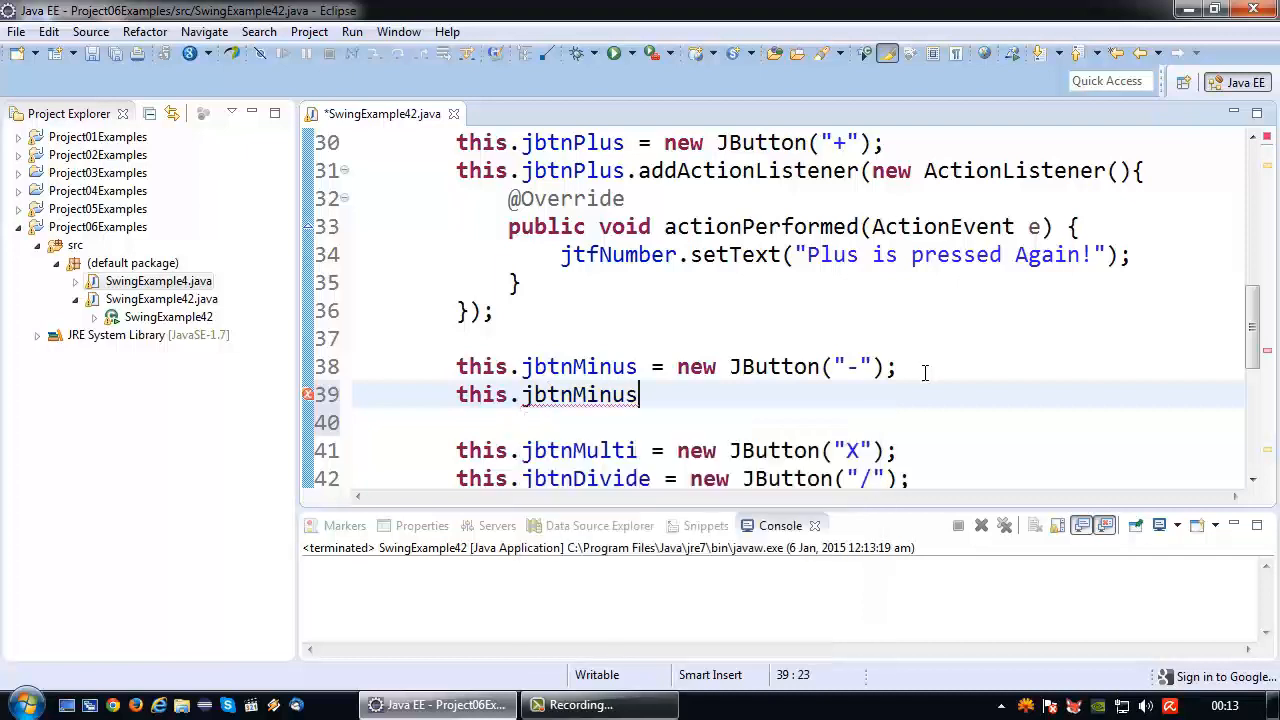
type(".addA")
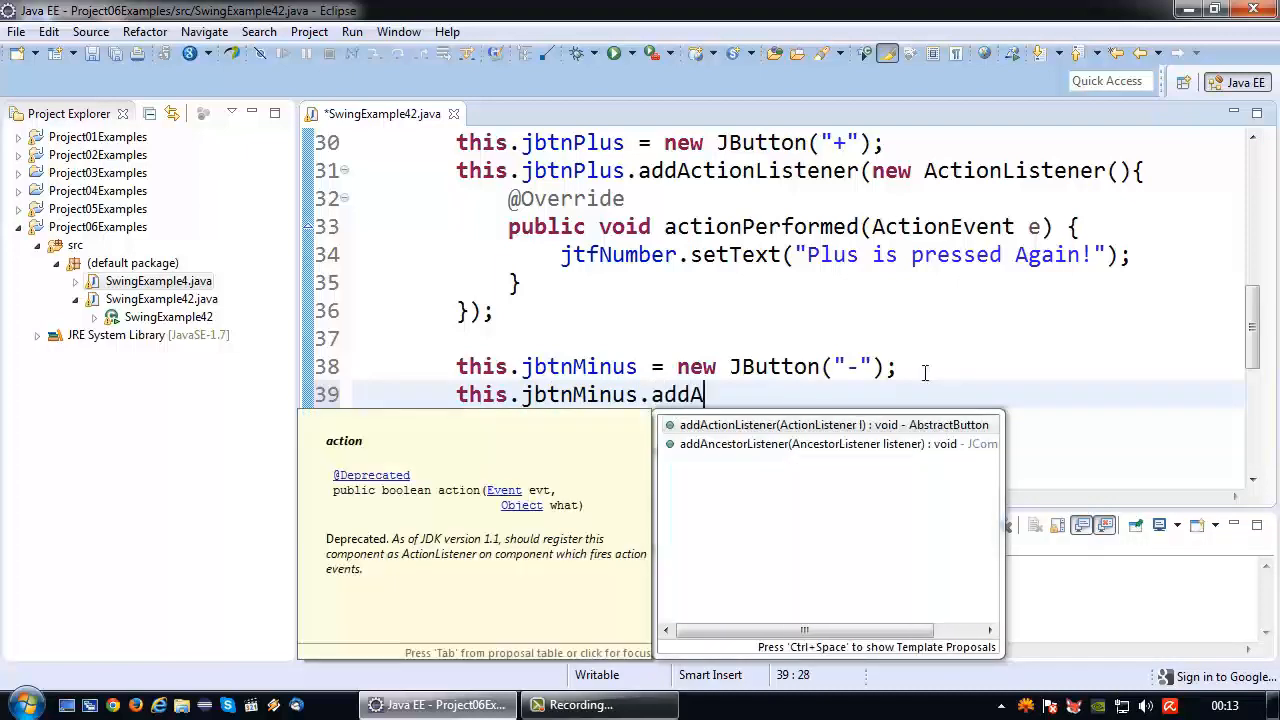
left_click(778, 424)
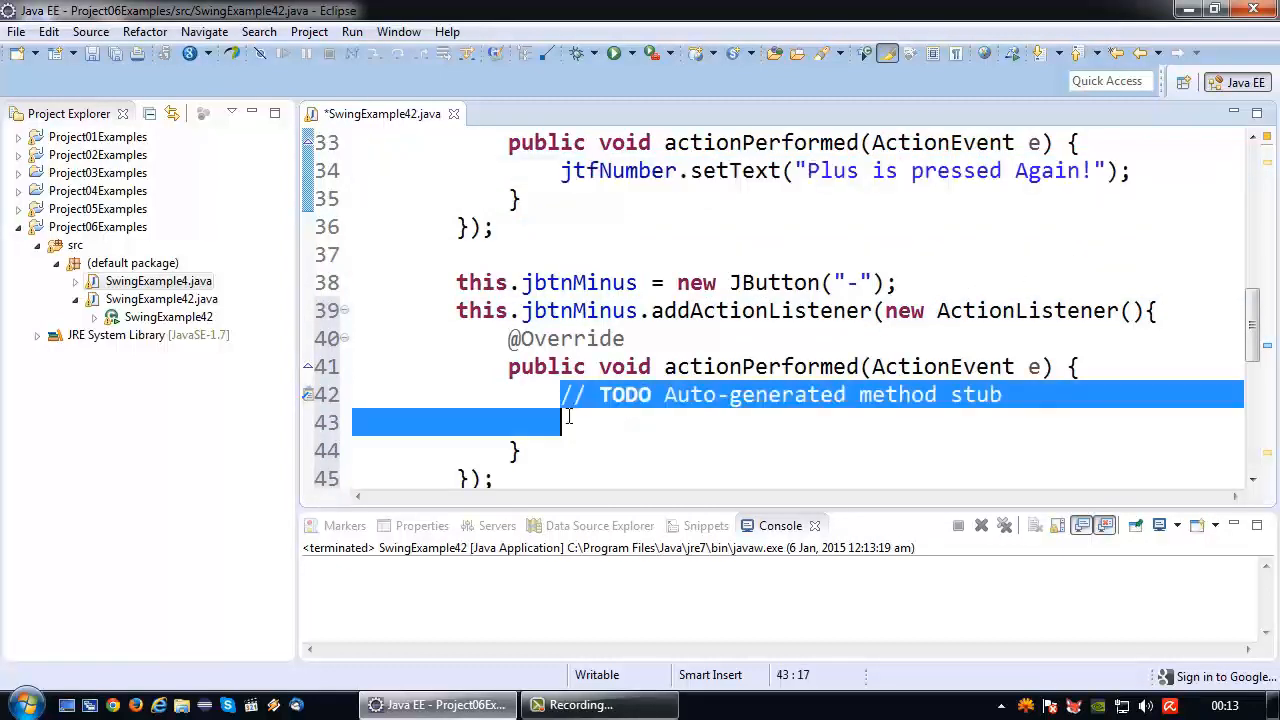
Step: Make the minus listener set jtfNumber to "Minus is pressed Again!" and save the file
type("jtfNumber.setText(\"Plus is pressed Again!\");")
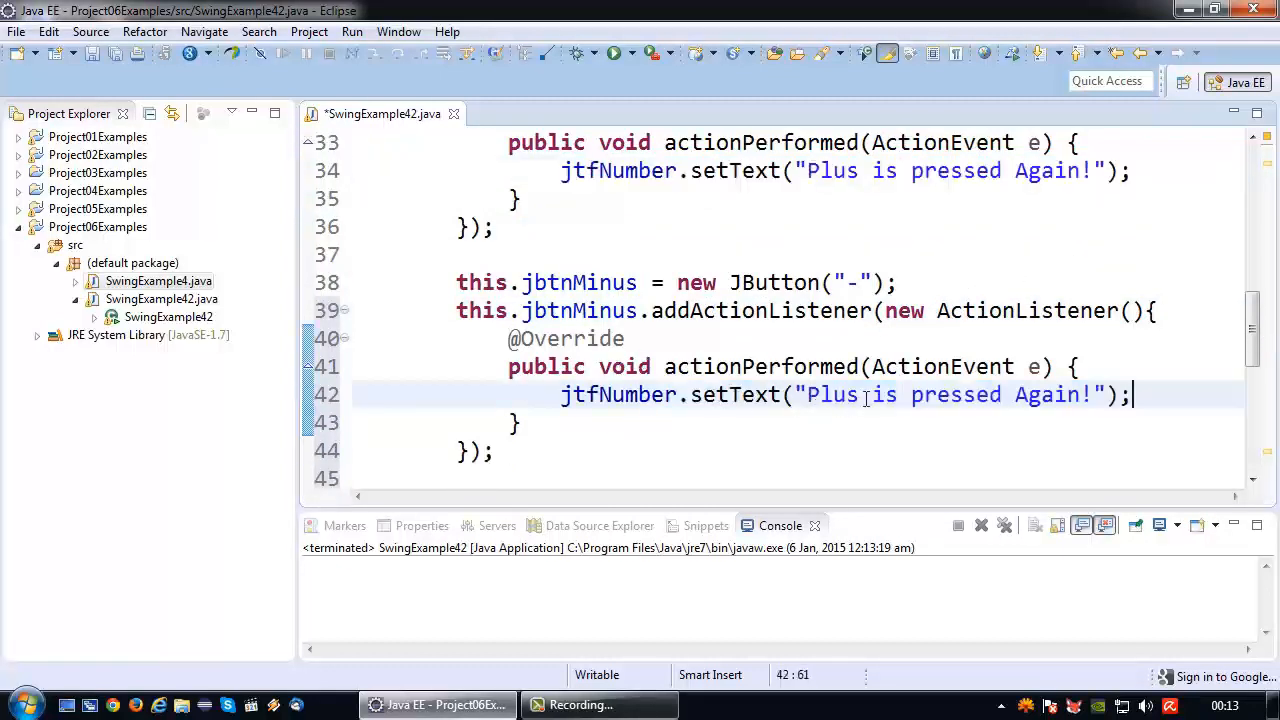
type("Minus")
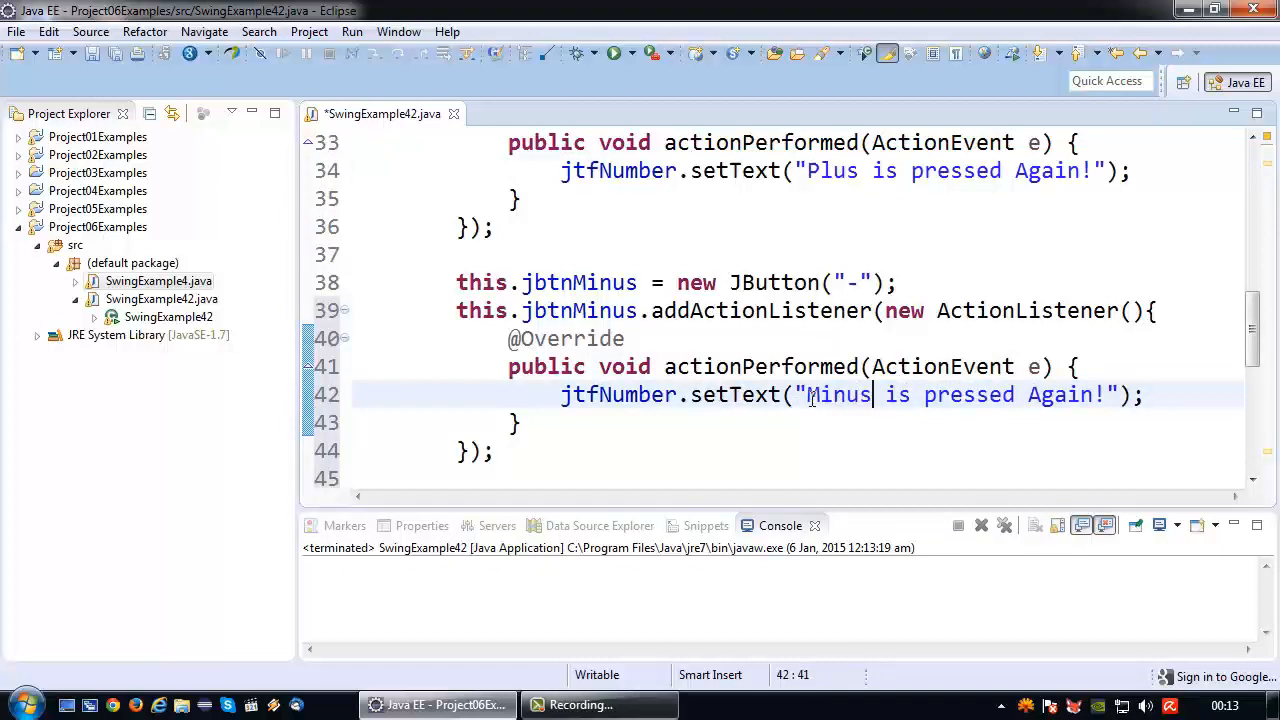
key("ctrl+s")
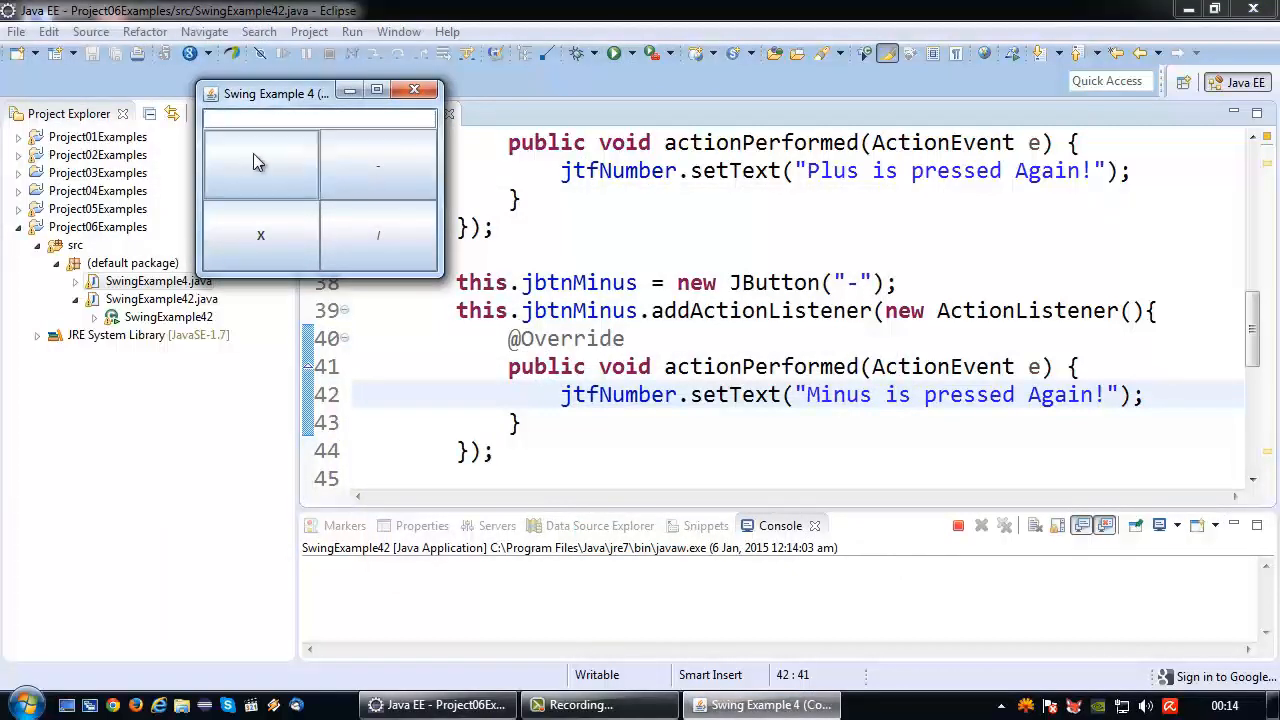
Step: Press the - button to see "Minus is pressed Again!", then close the app window
left_click(260, 164)
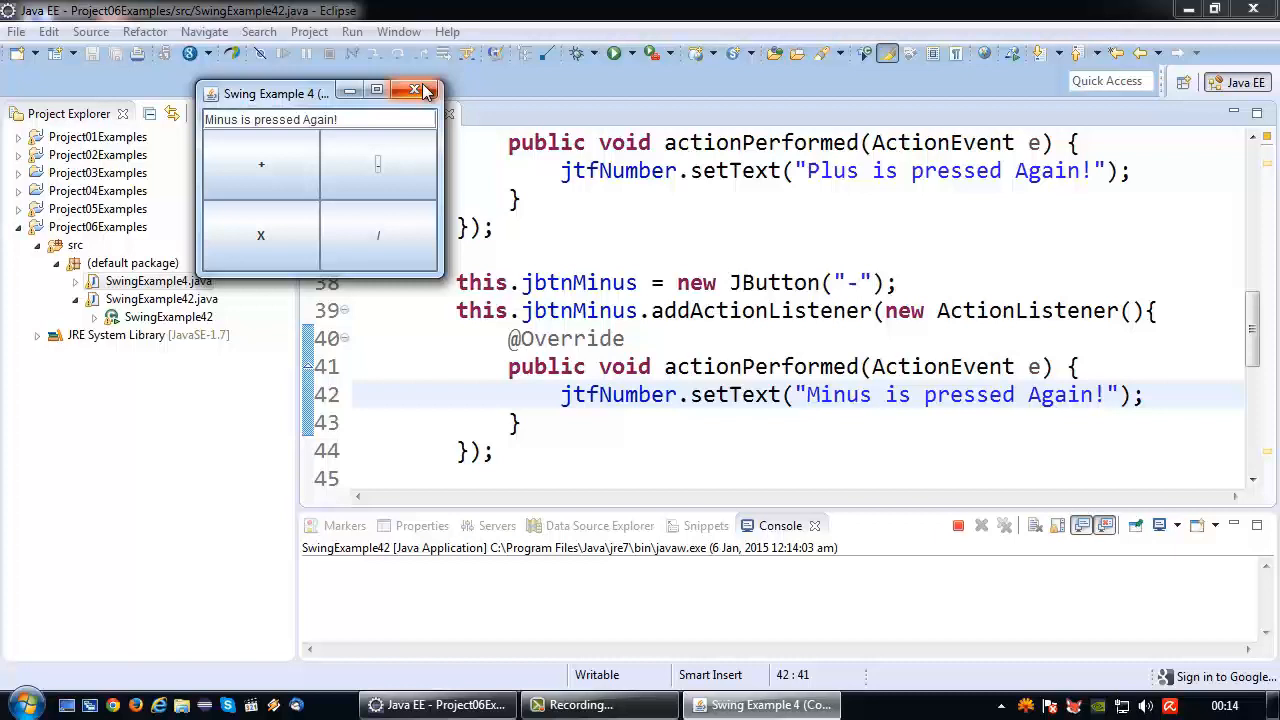
left_click(420, 92)
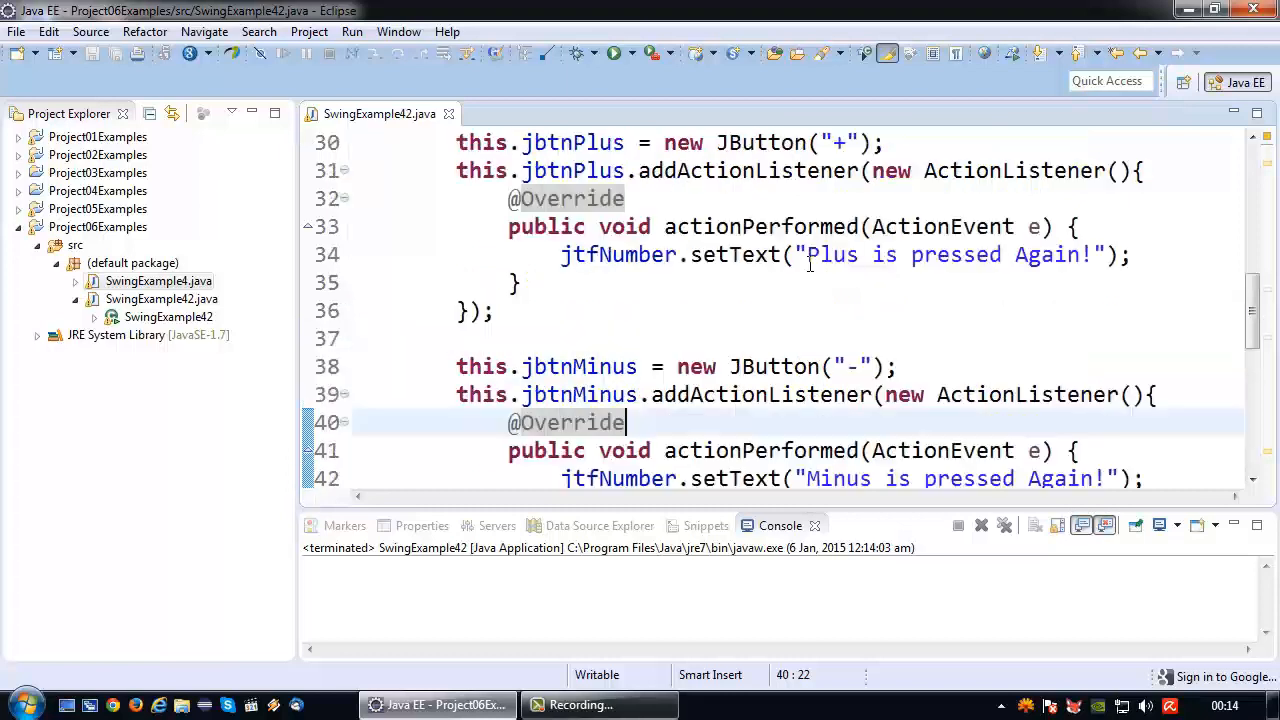
mouse_move(700, 338)
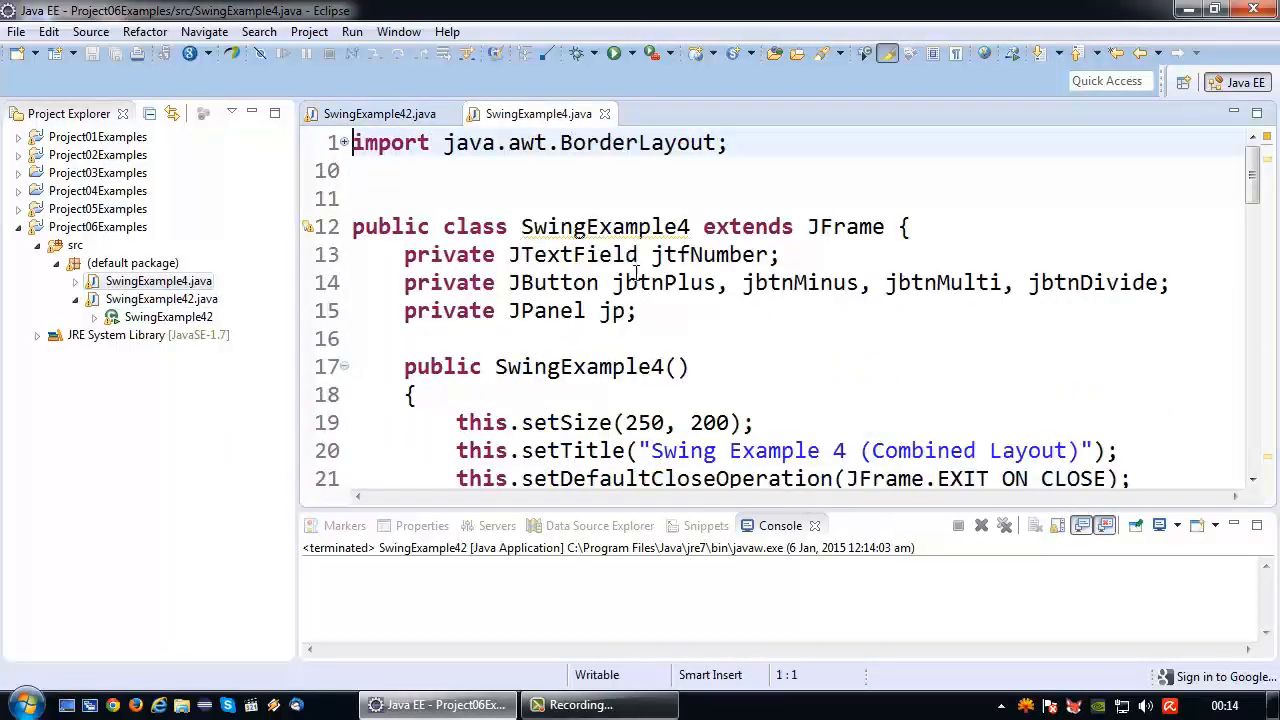
Step: Review SwingExample4's PlusButtonListener and MinusButtonListener classes, then return to SwingExample42.java
scroll("down", 3)
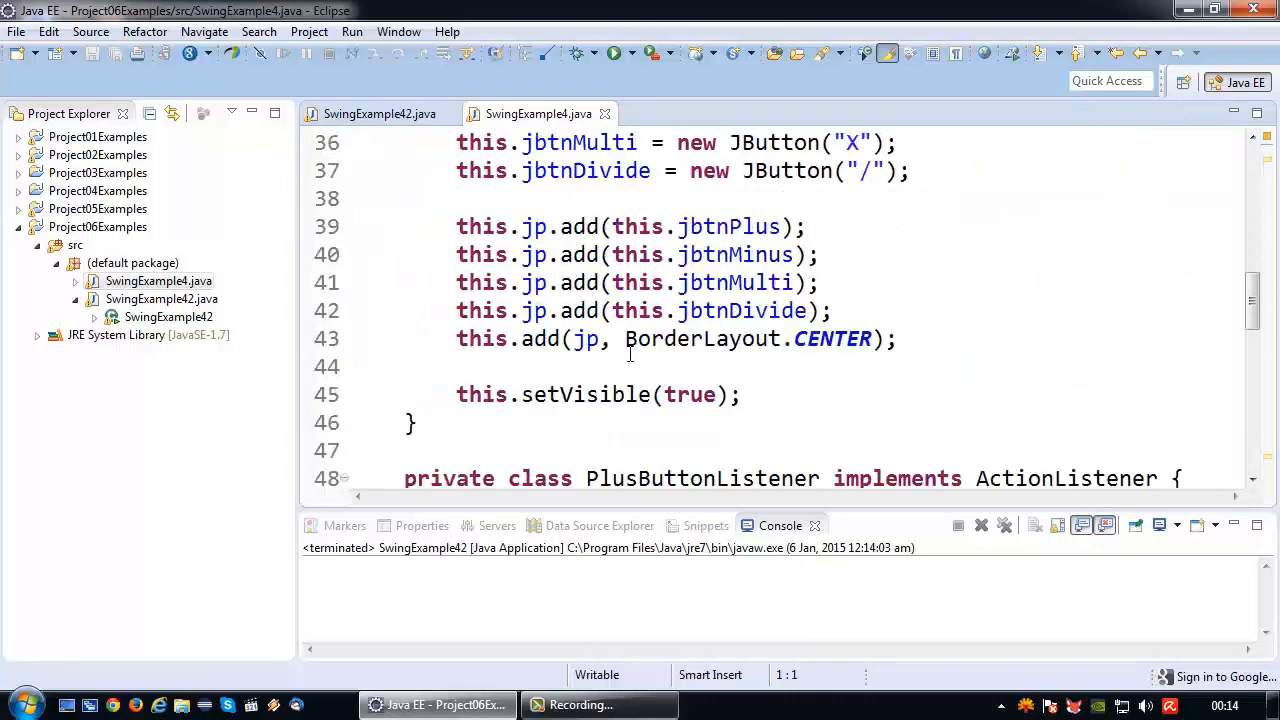
scroll("down", 3)
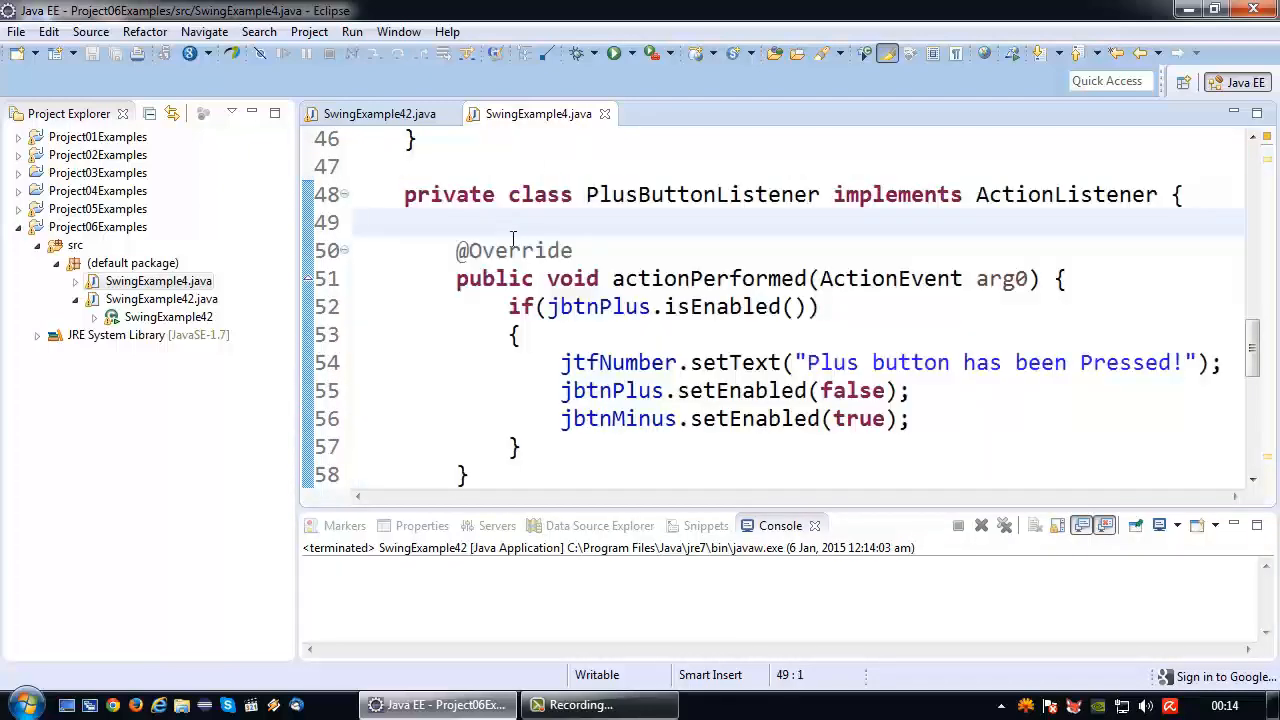
left_click_drag(404, 194, 470, 476)
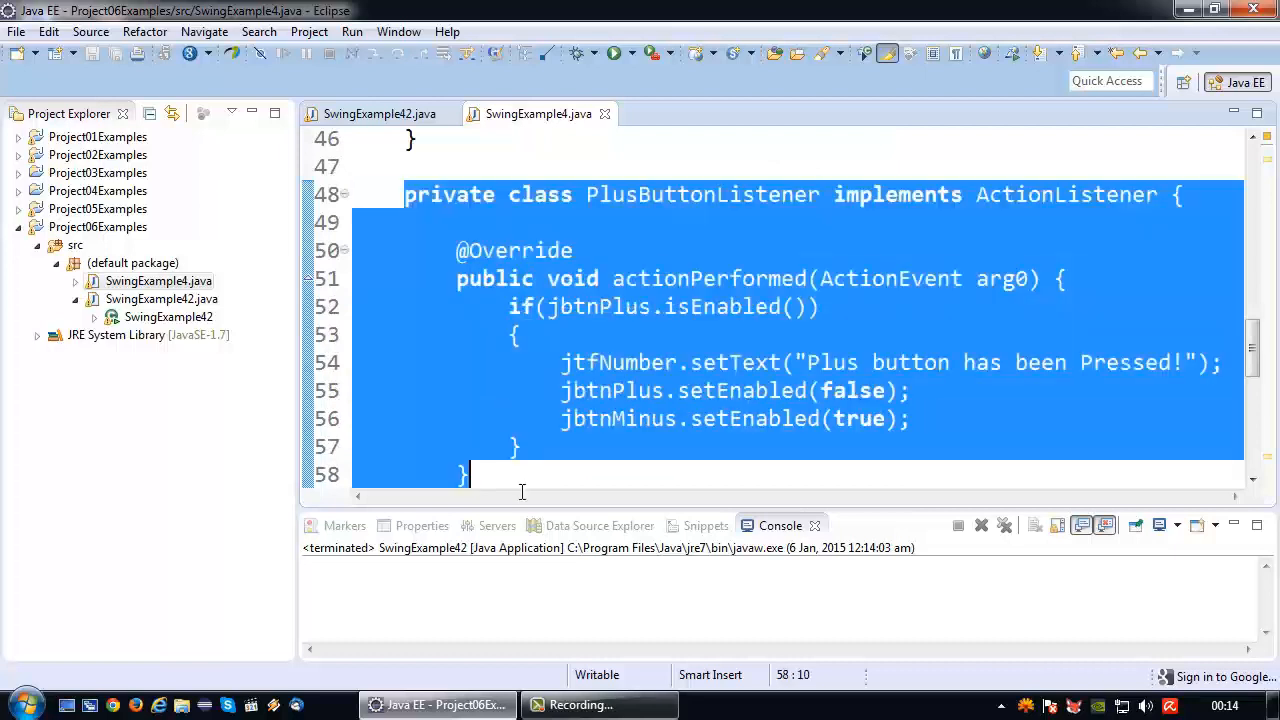
scroll("down", 3)
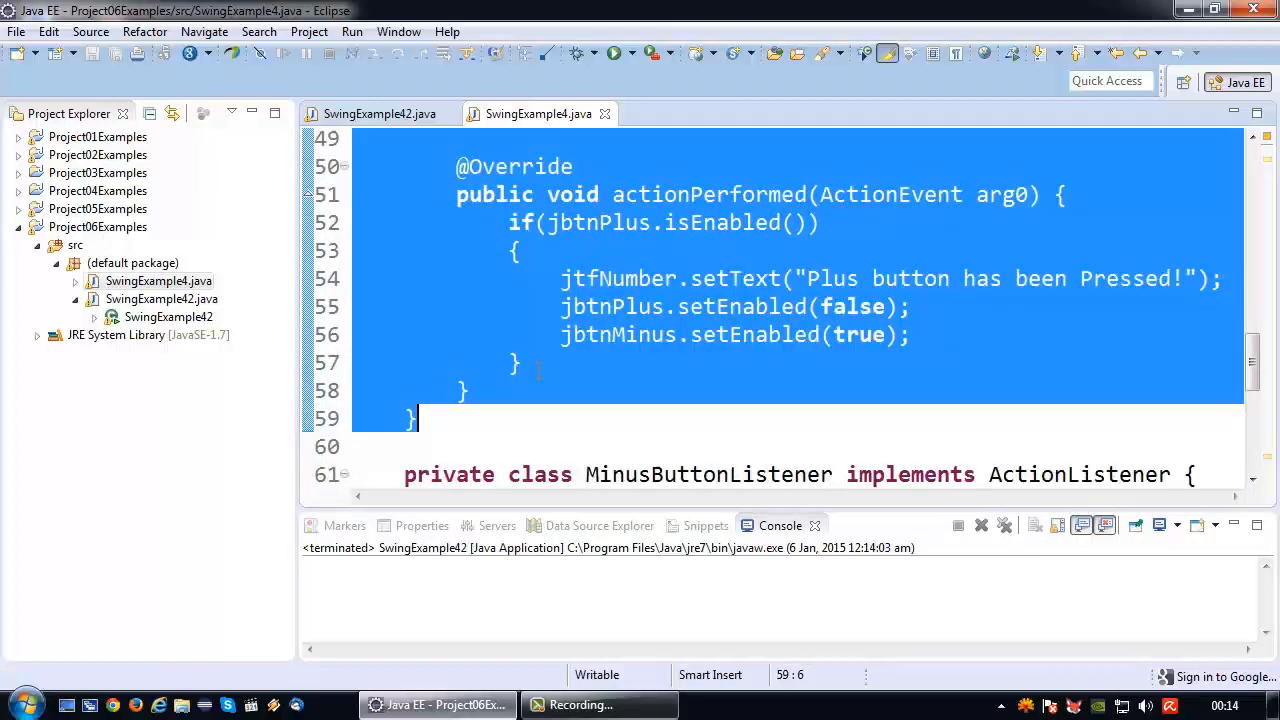
scroll("down", 3)
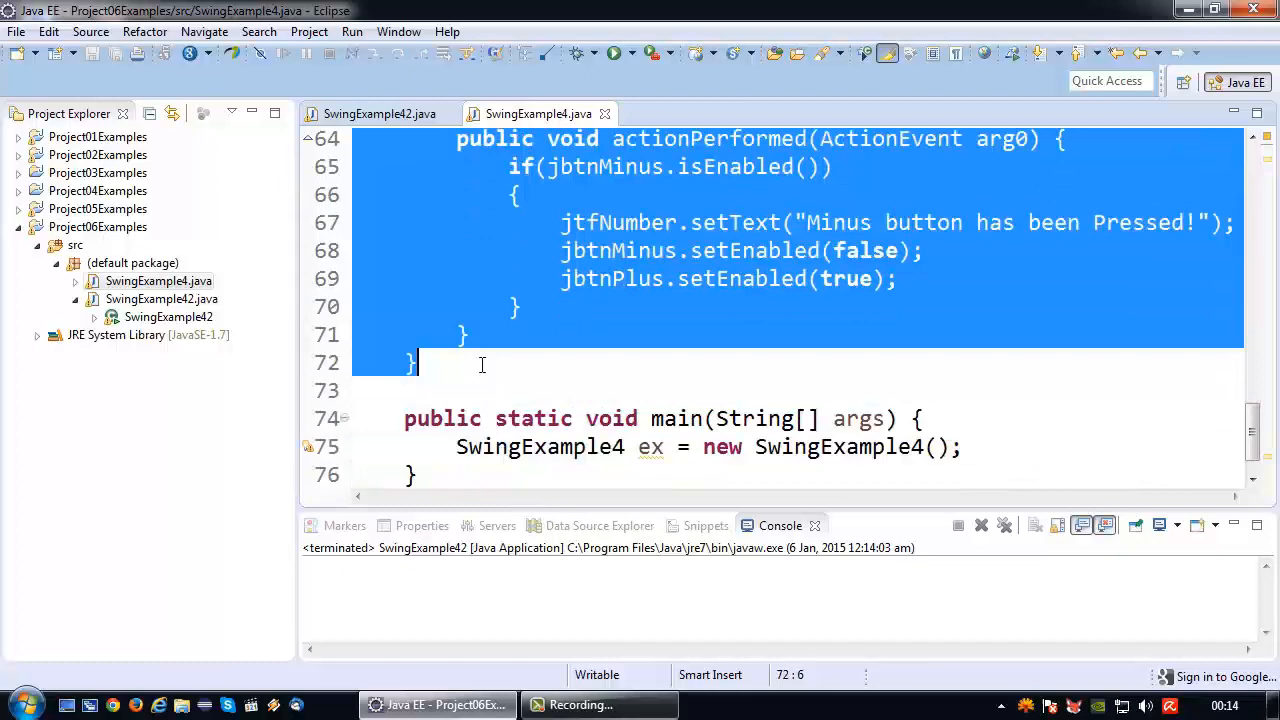
left_click(384, 112)
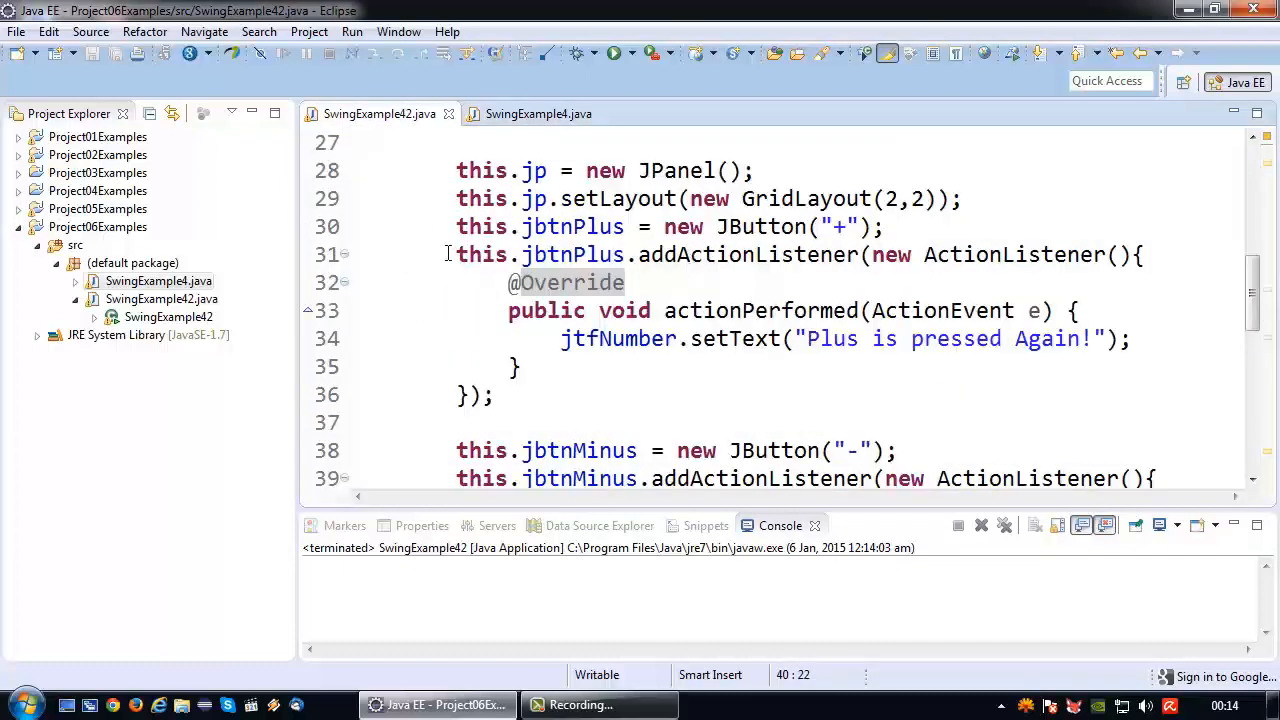
left_click(484, 396)
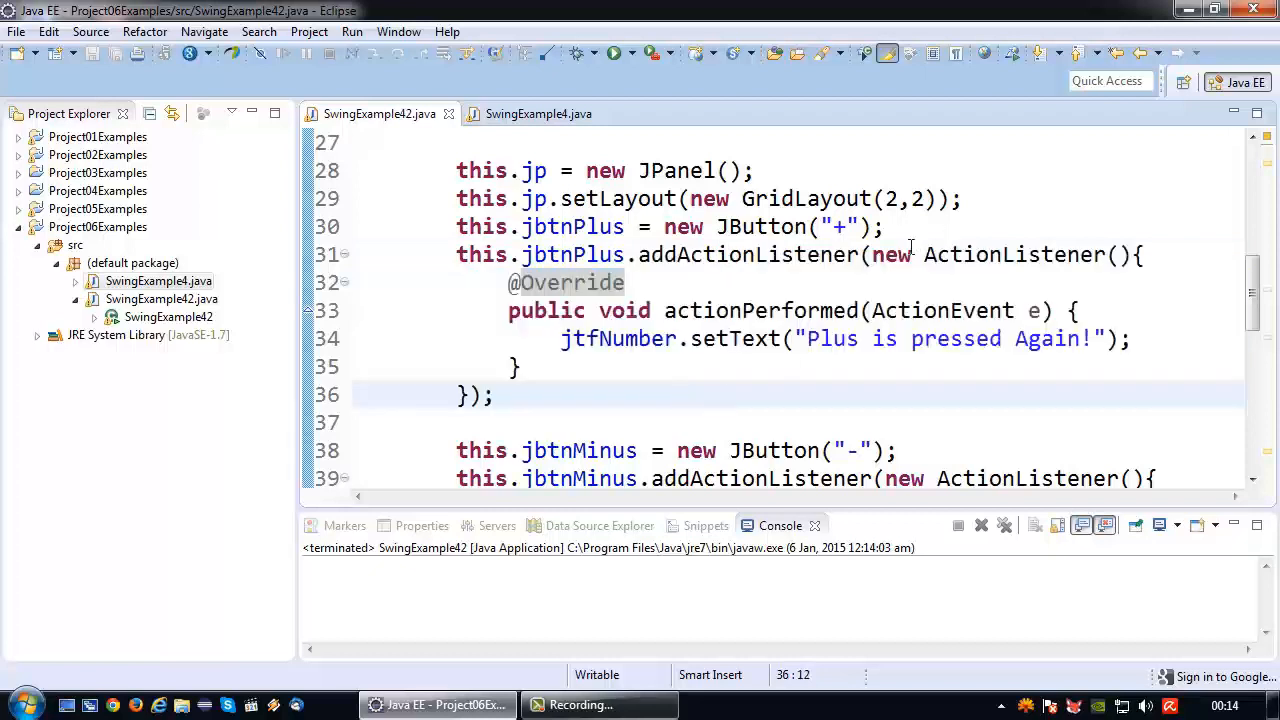
mouse_move(576, 390)
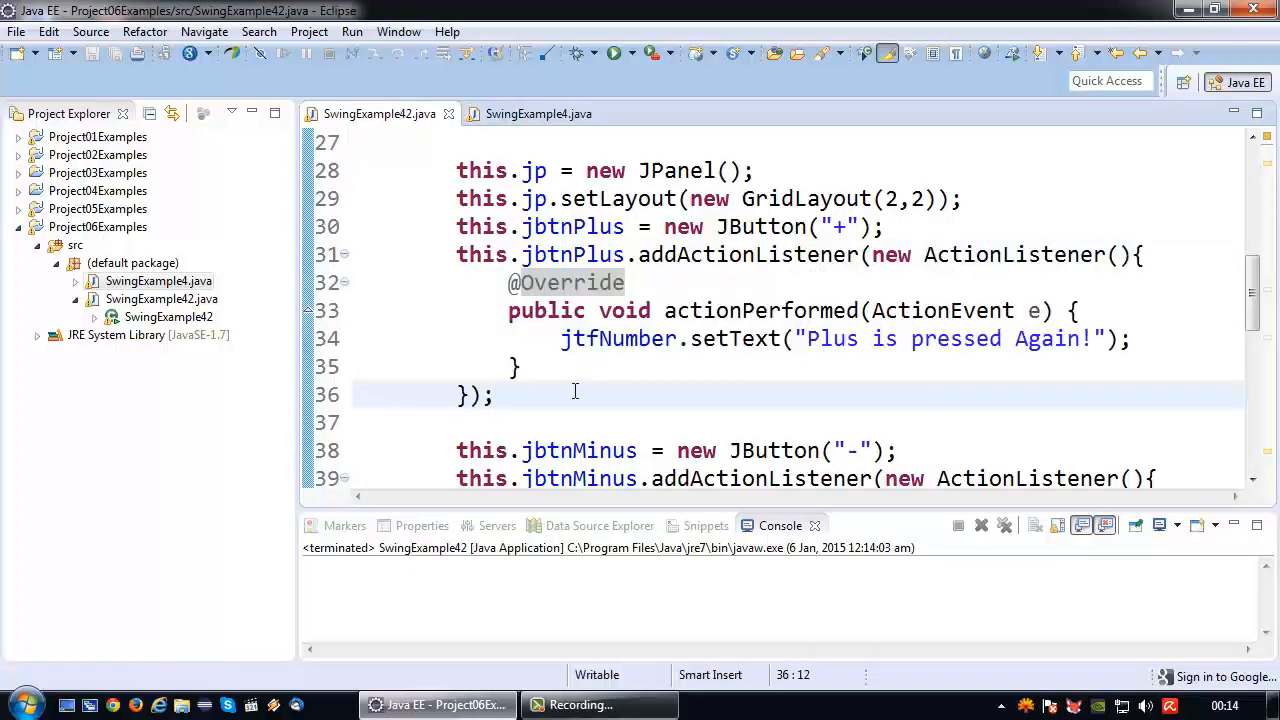
mouse_move(520, 378)
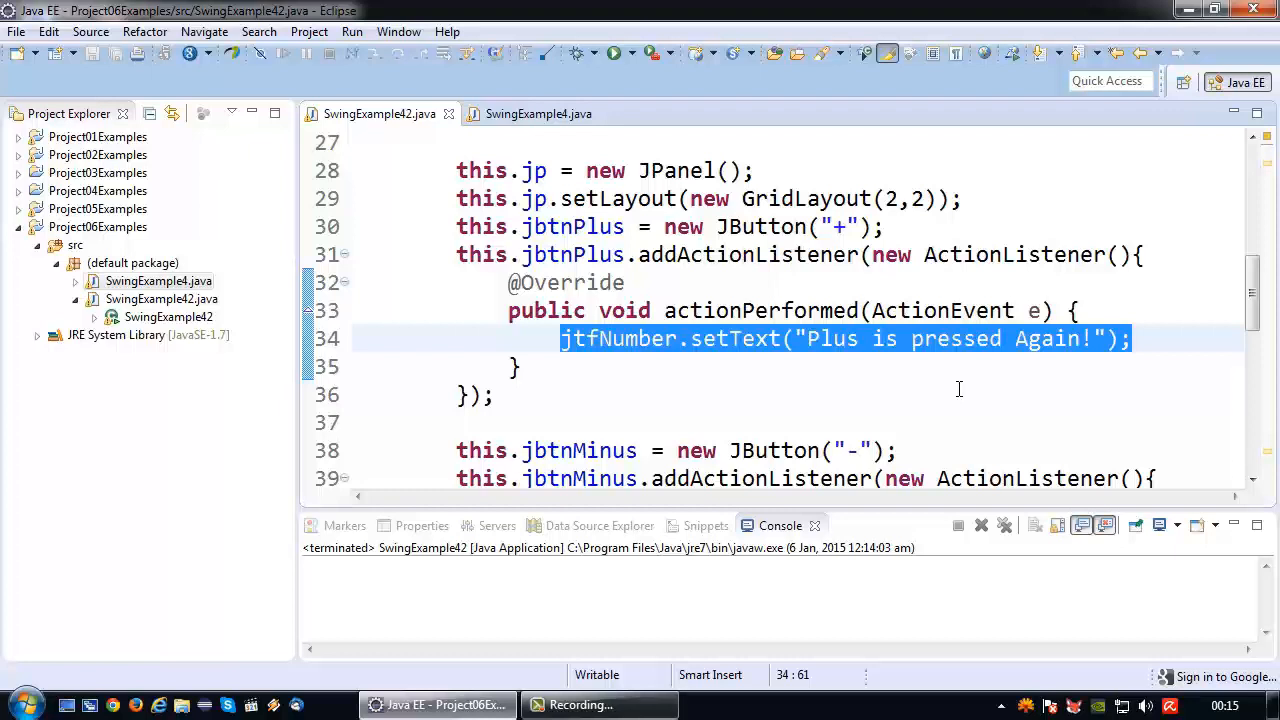
mouse_move(704, 408)
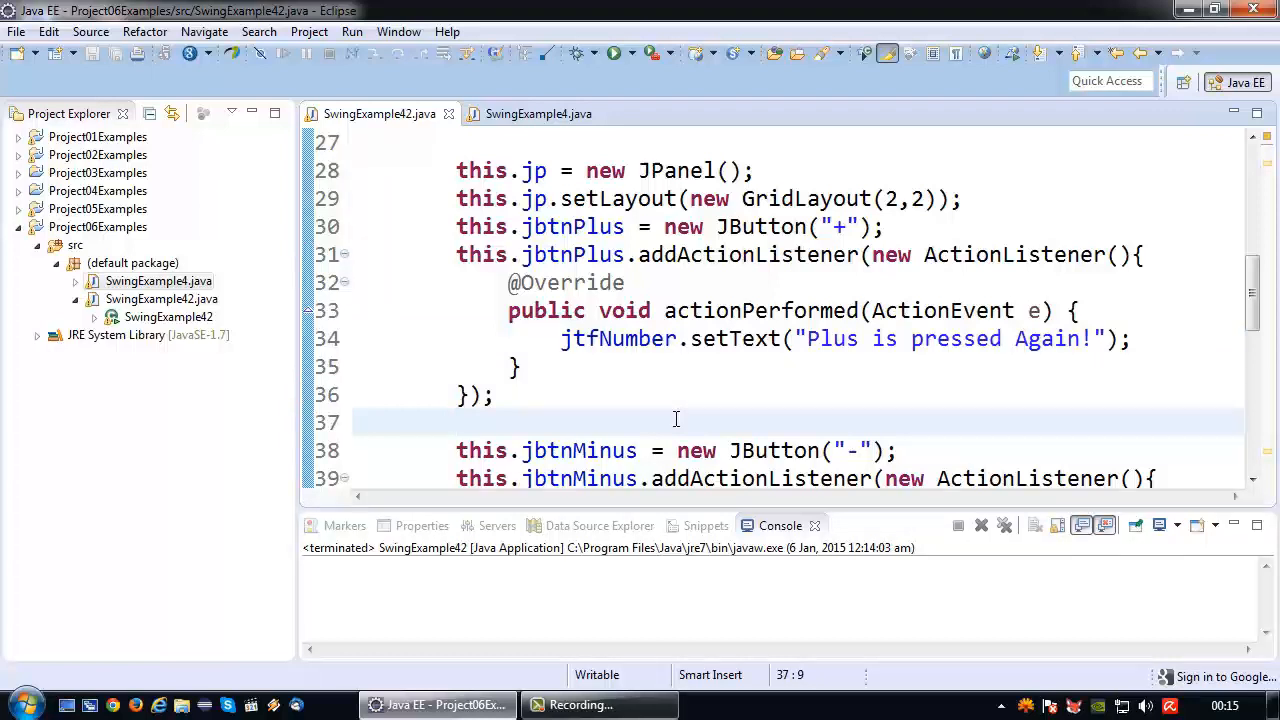
left_click(458, 422)
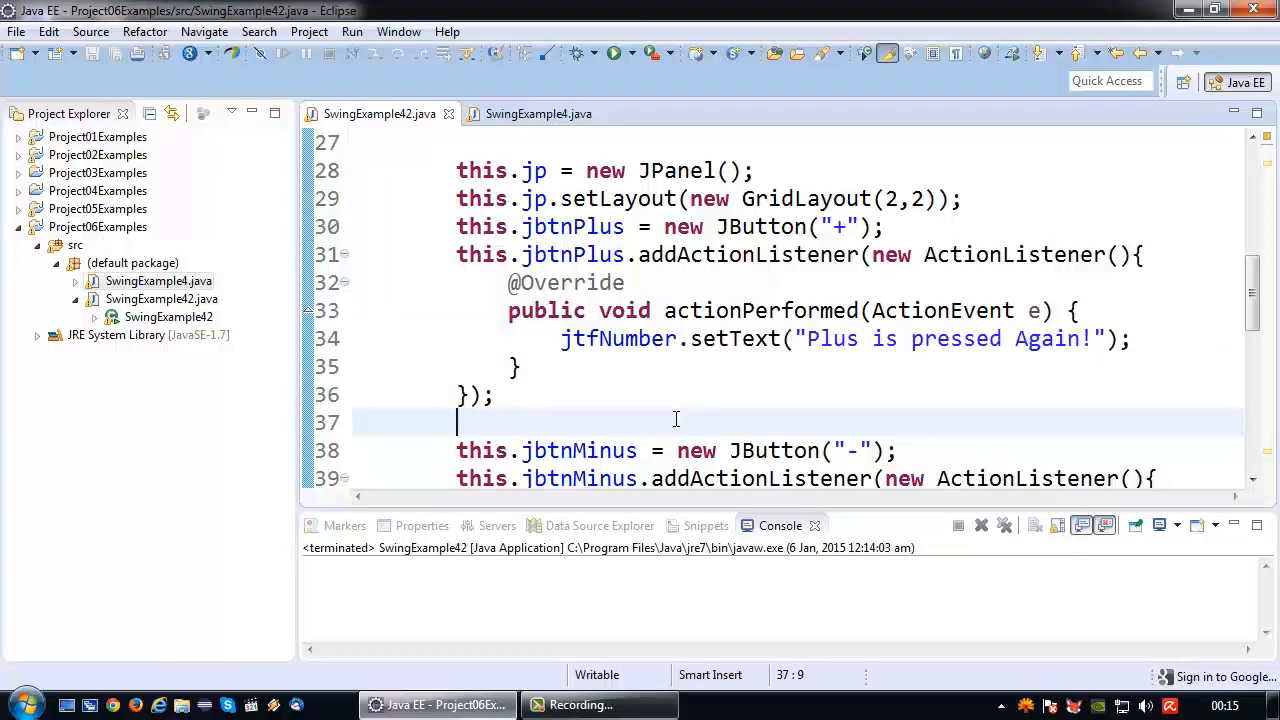